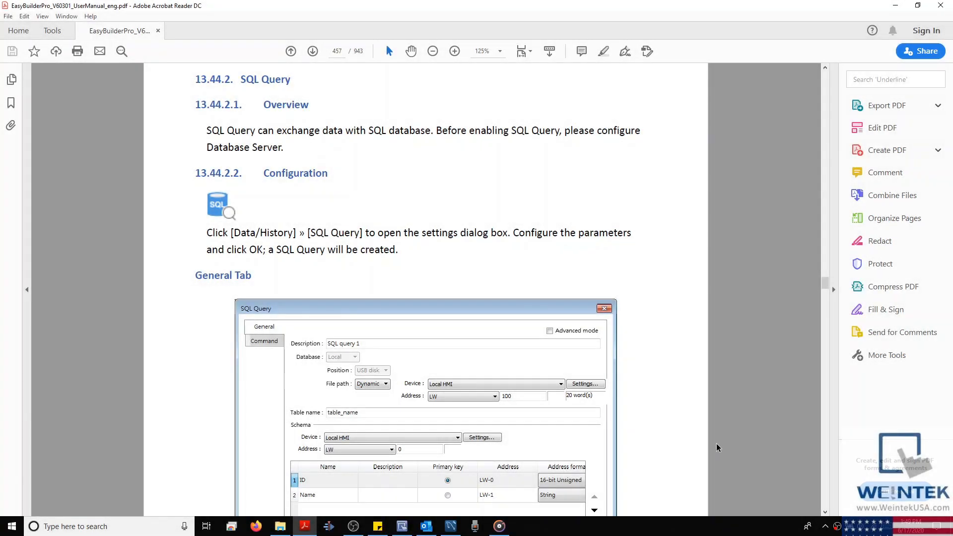
mouse_move(639, 377)
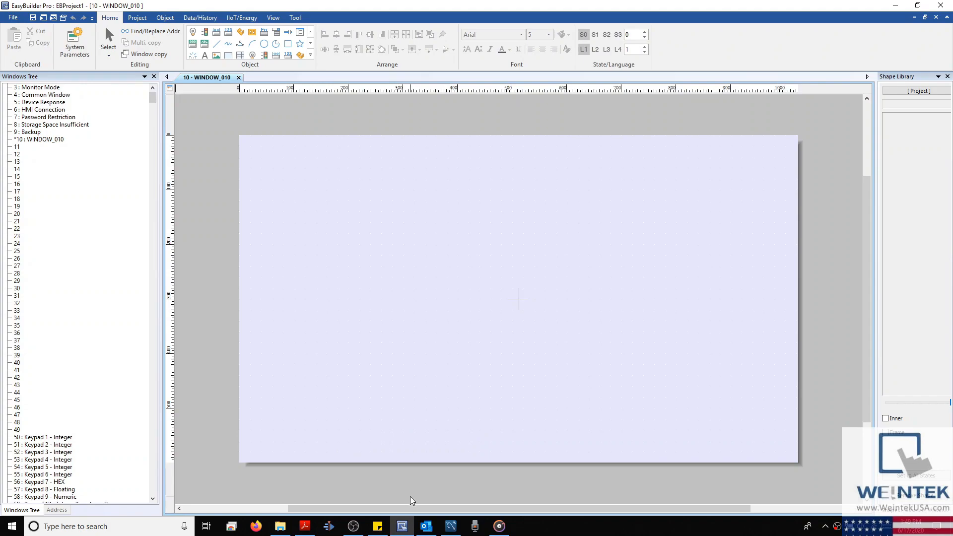
mouse_move(238, 103)
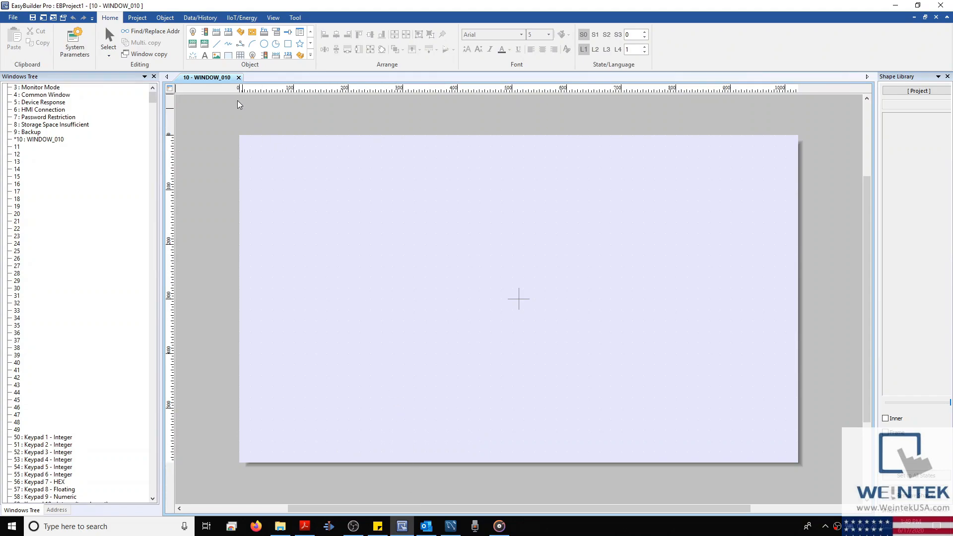
Step: Open the still-empty Database Server list from the Data/History tab
left_click(200, 17)
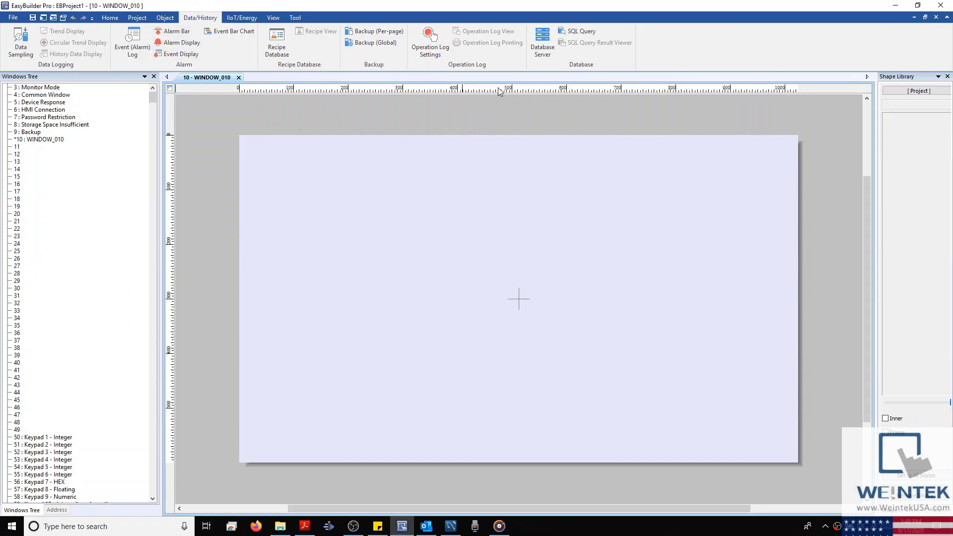
mouse_move(542, 42)
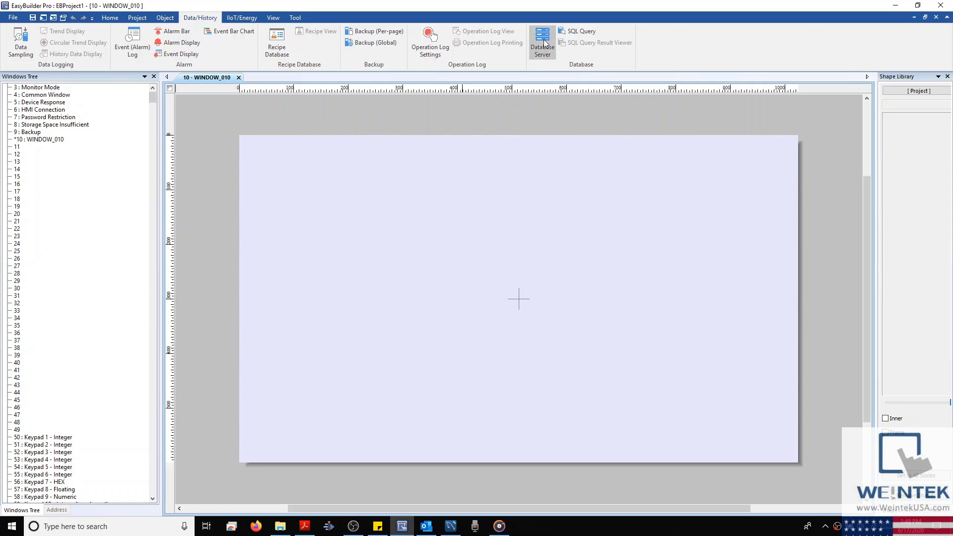
left_click(541, 43)
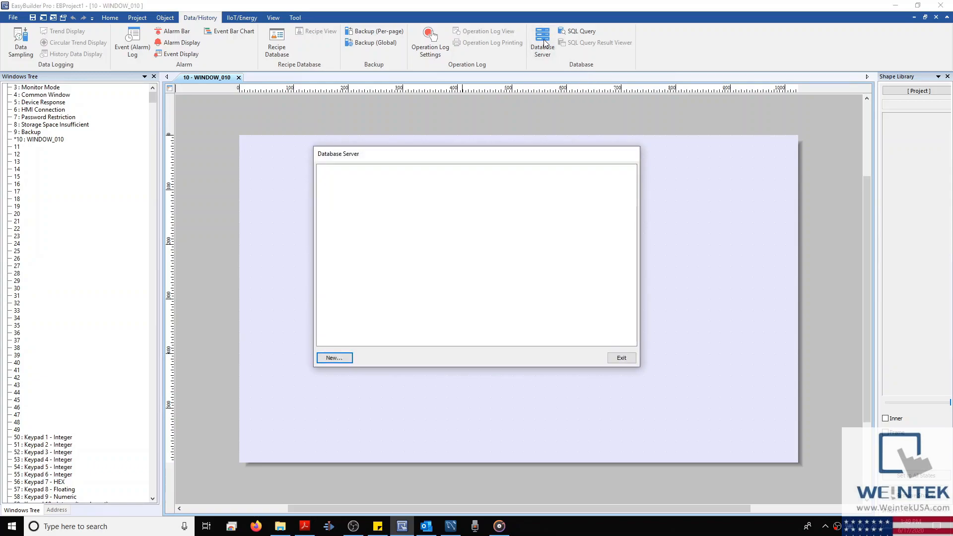
mouse_move(546, 54)
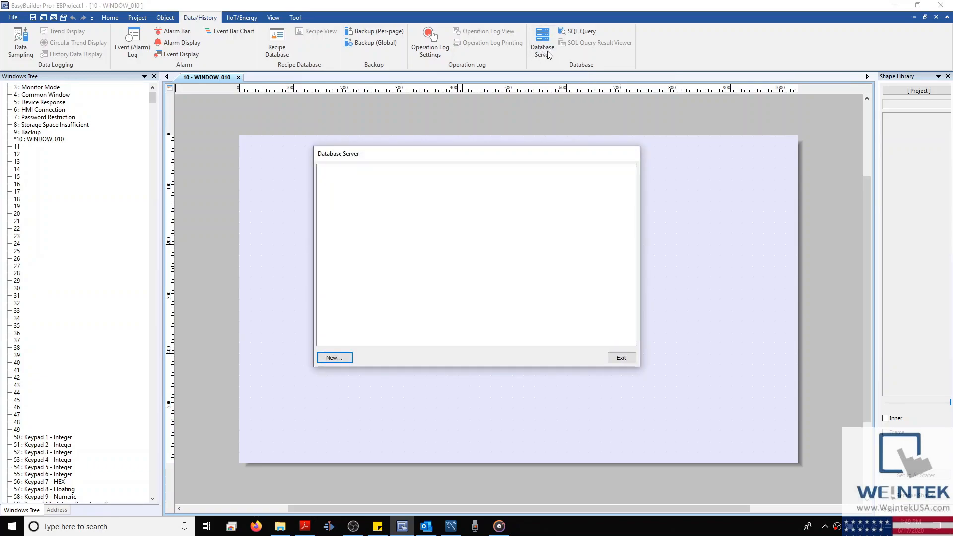
mouse_move(334, 357)
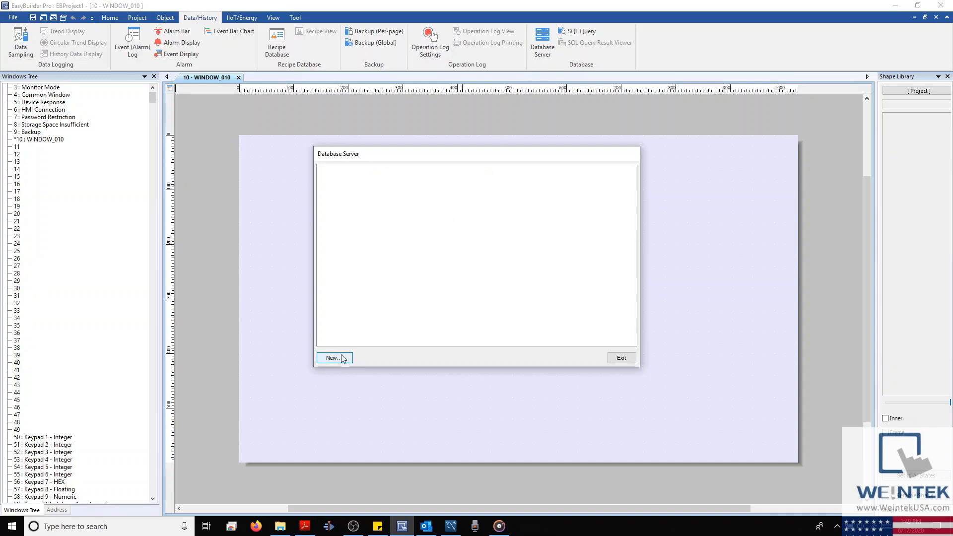
left_click(333, 357)
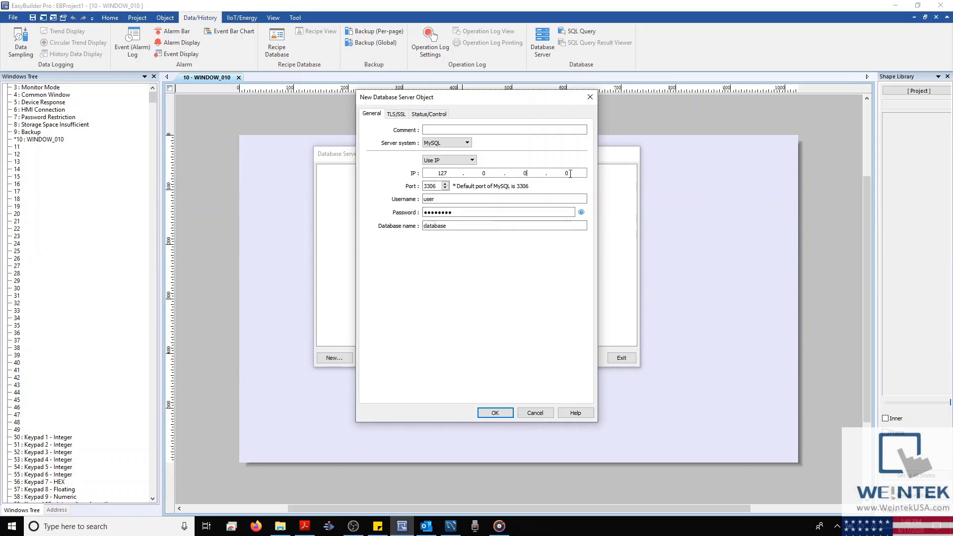
left_click(466, 142)
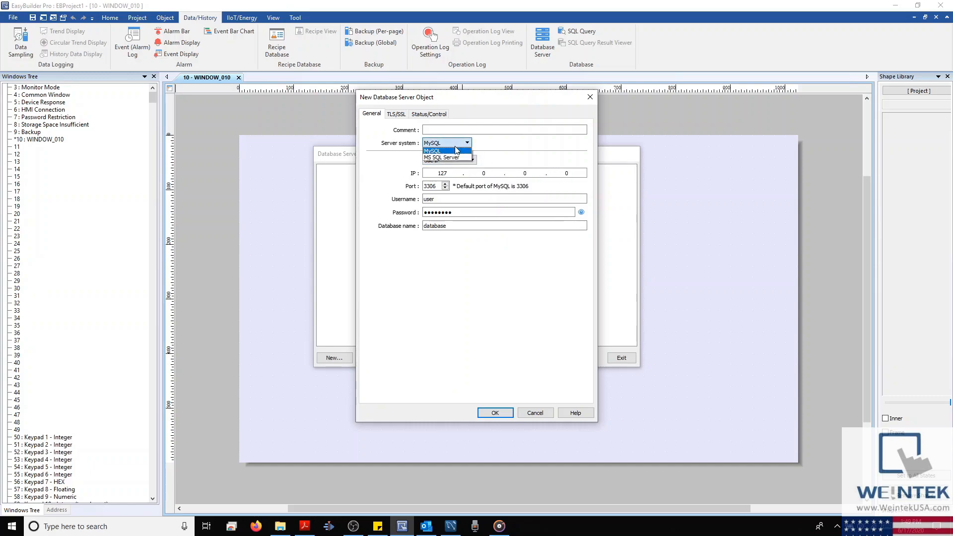
left_click(433, 150)
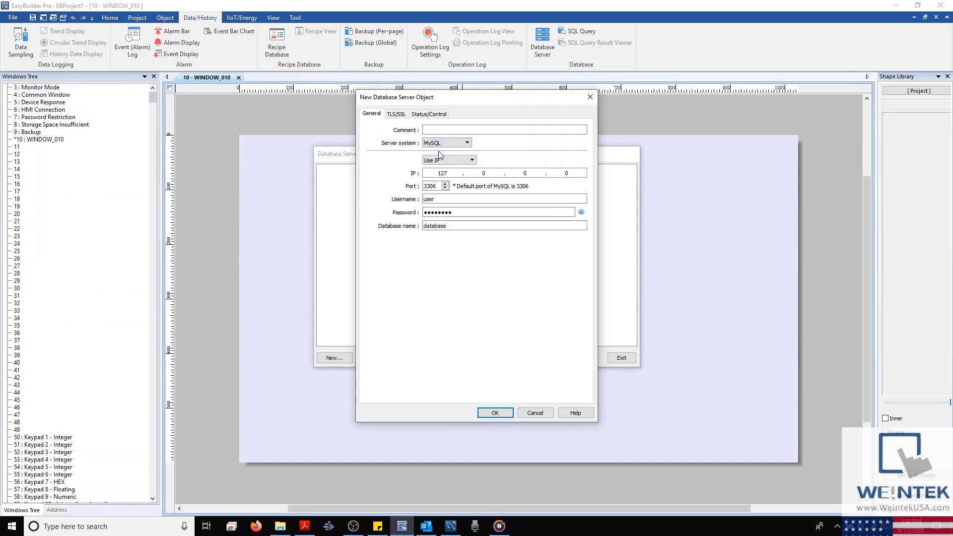
left_click(448, 159)
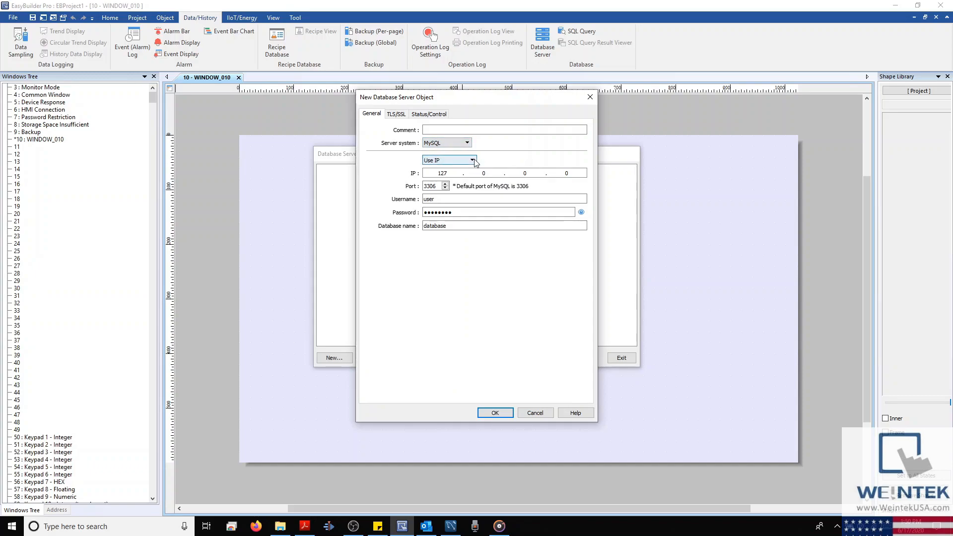
left_click(455, 173)
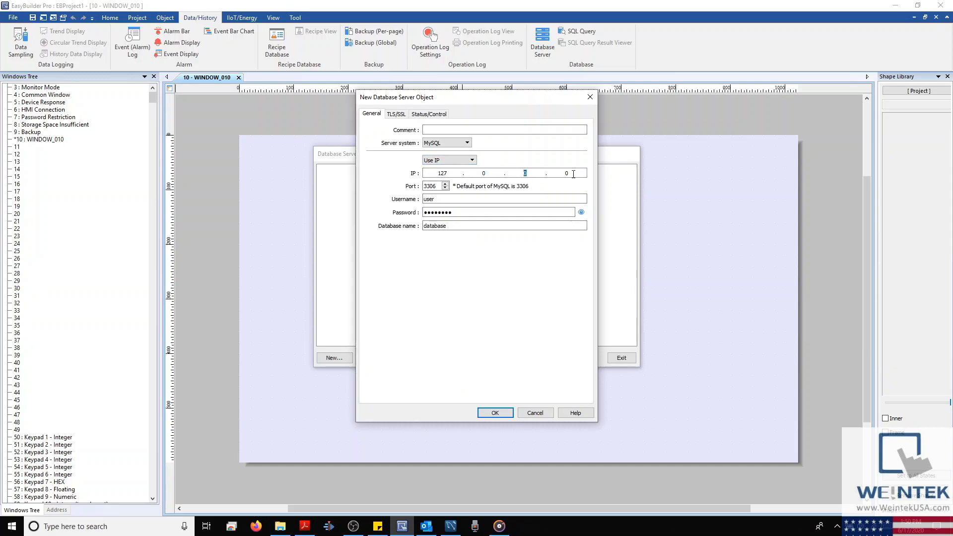
type("1")
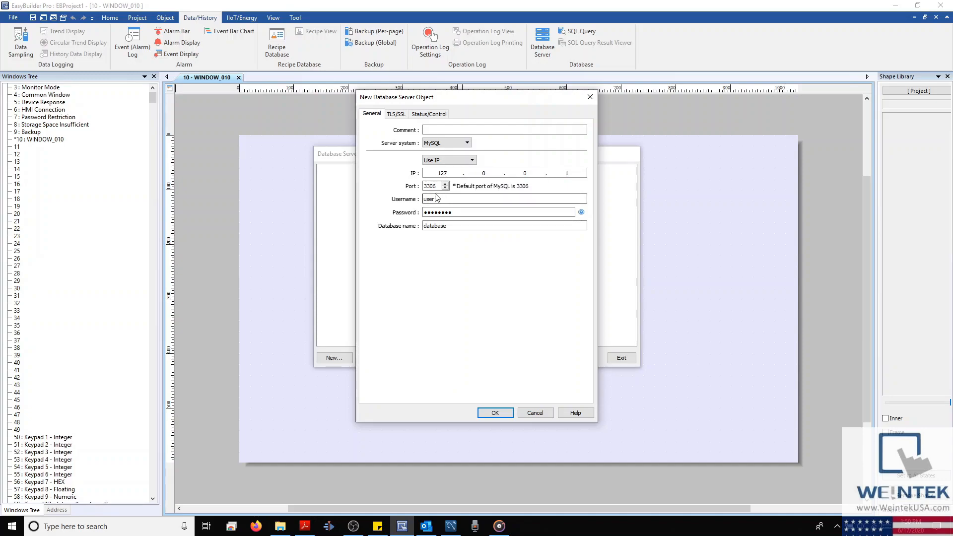
left_click(431, 185)
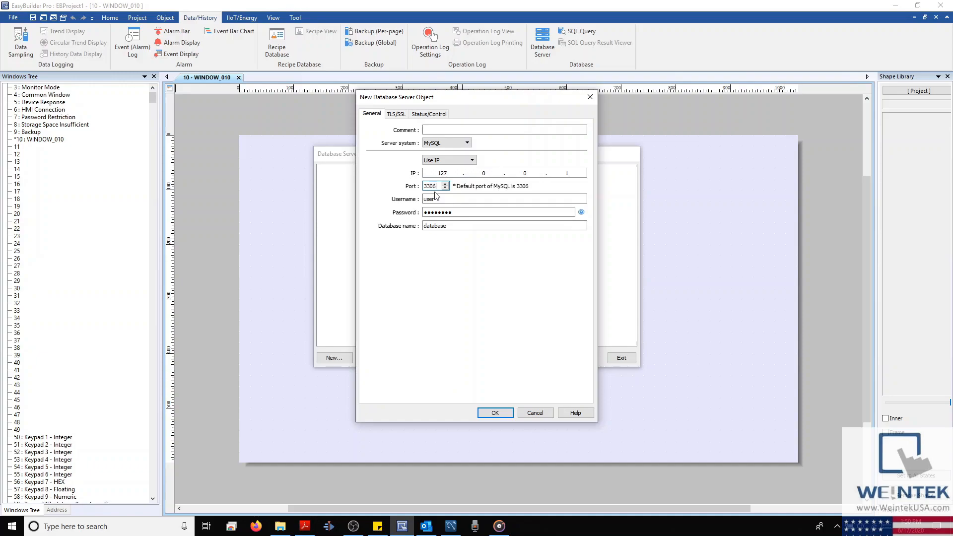
triple_click(431, 186)
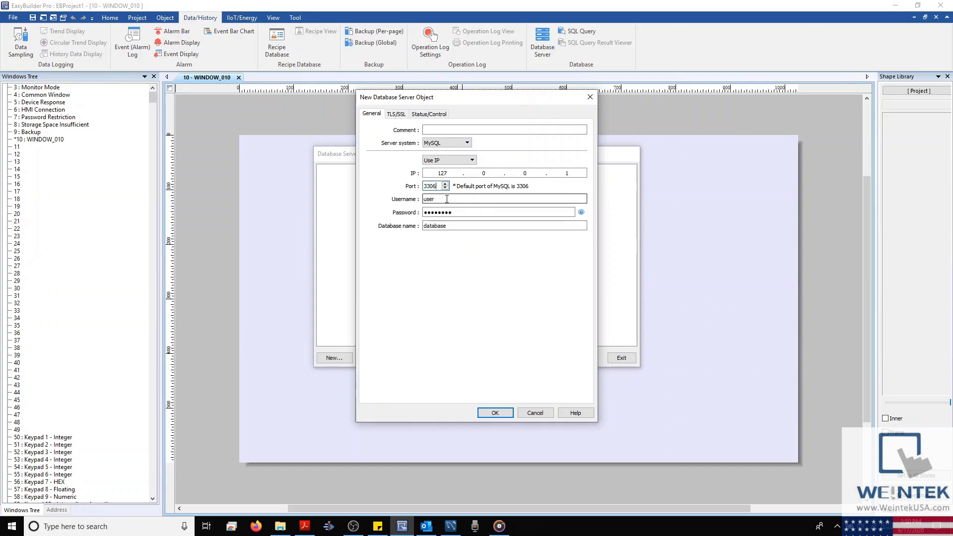
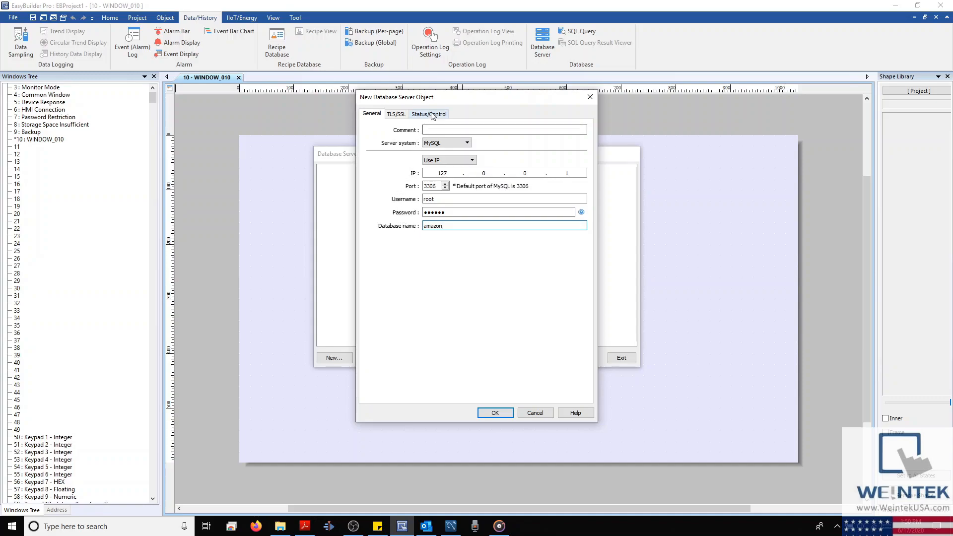
Step: Keep status at LW-0 with the control address disabled, and save the server
left_click(428, 114)
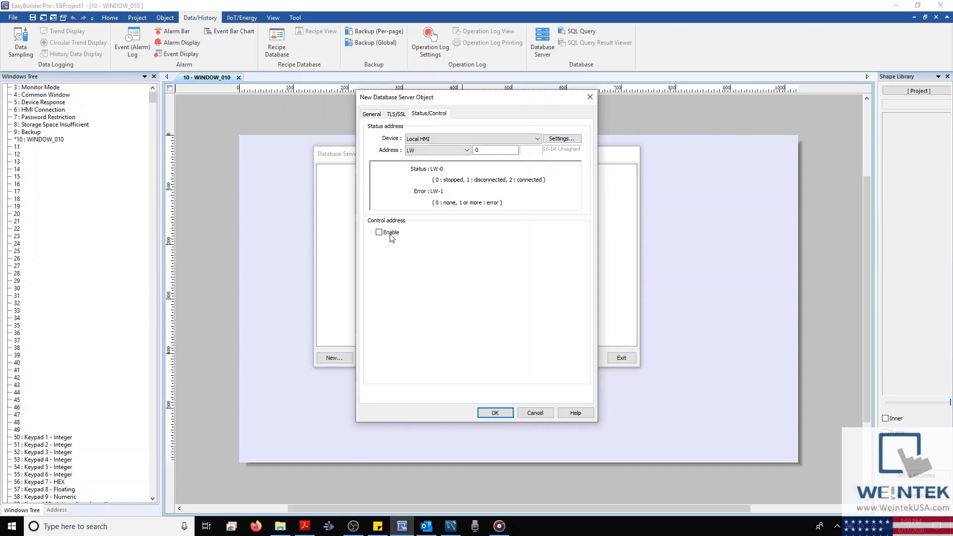
left_click(378, 233)
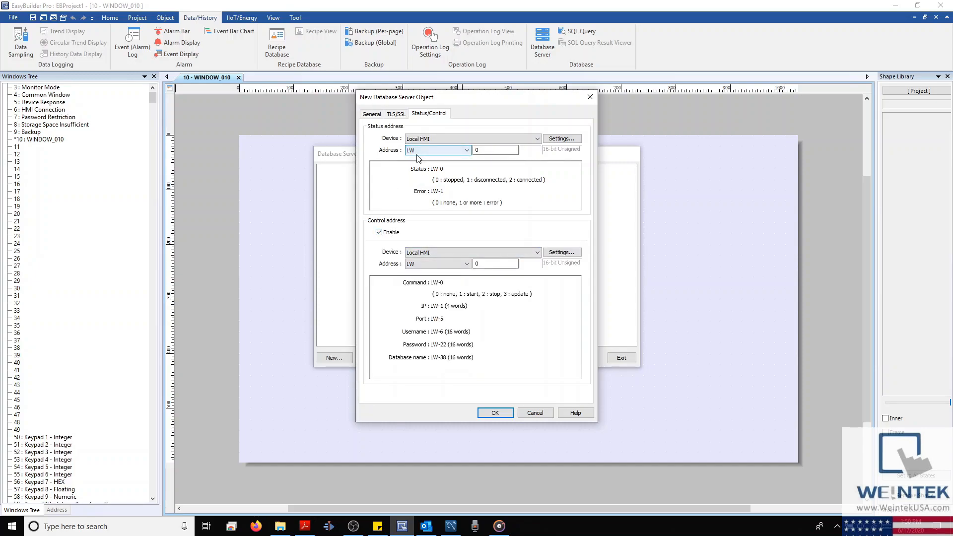
left_click(379, 232)
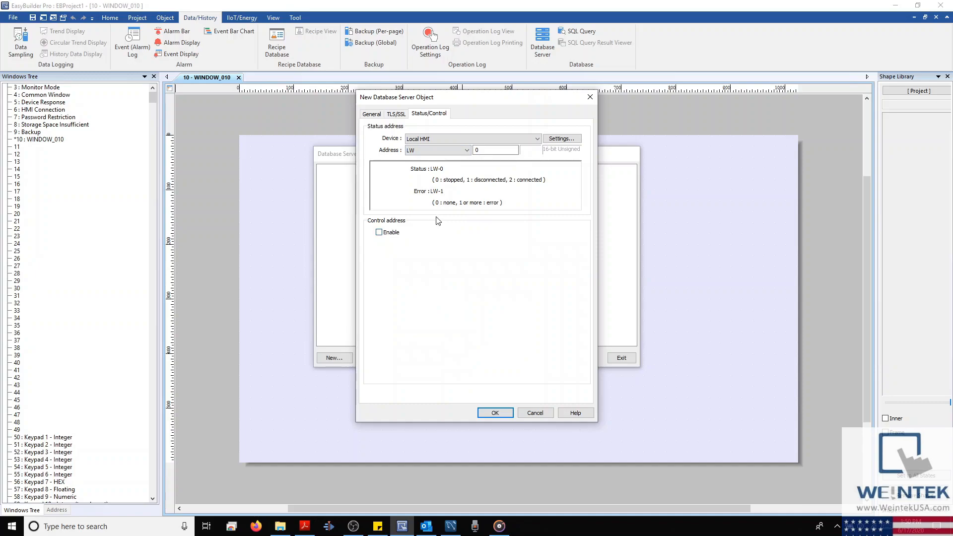
mouse_move(452, 185)
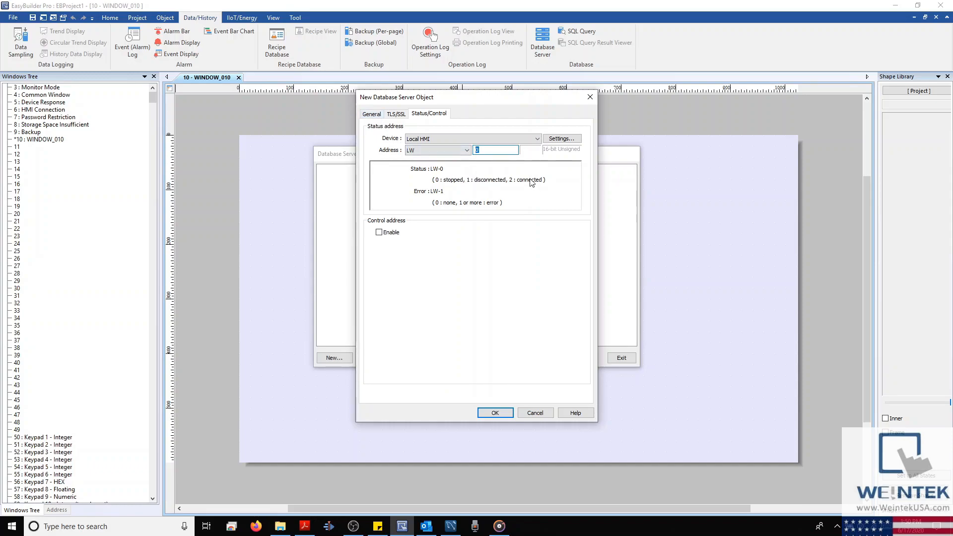
mouse_move(498, 412)
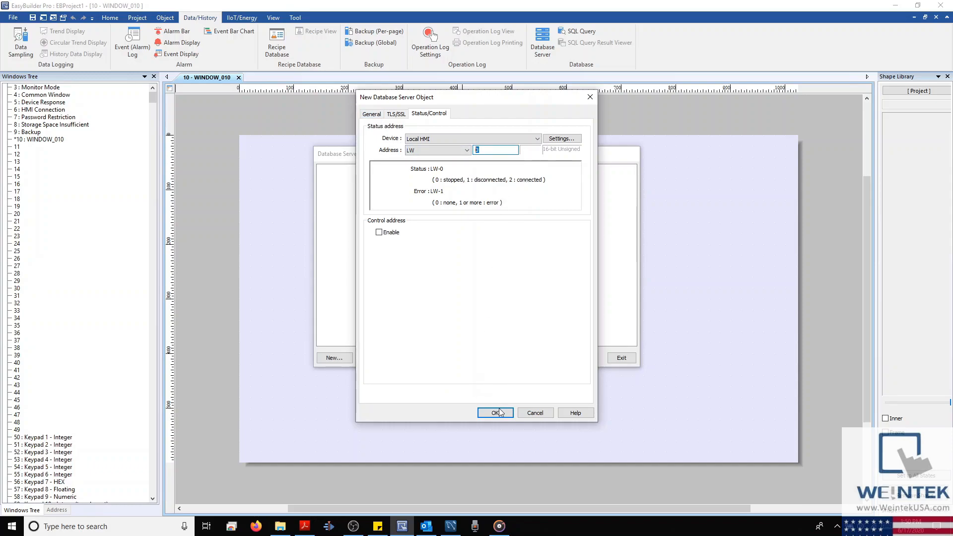
left_click(495, 412)
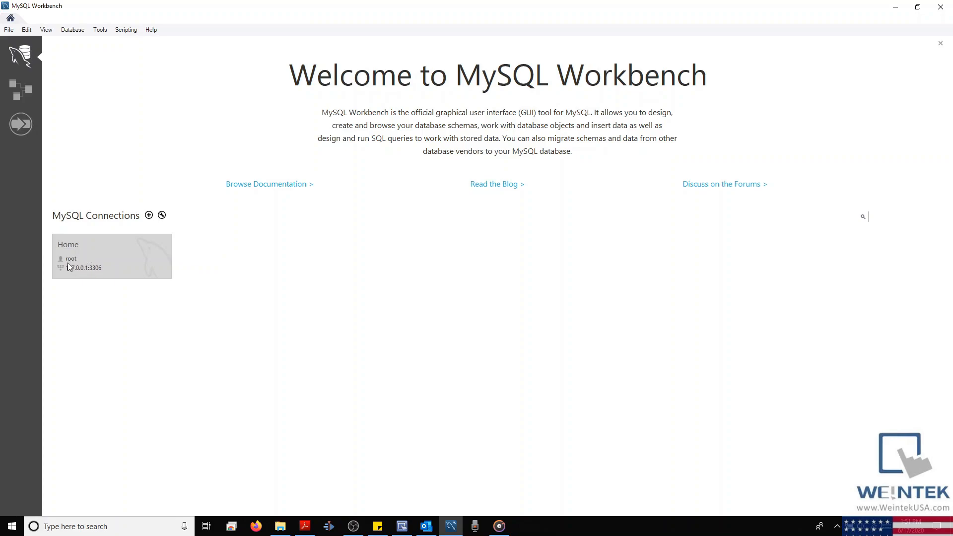
Step: Open the root connection at 127.0.0.1:3306 and expand the amazon schema
double_click(111, 256)
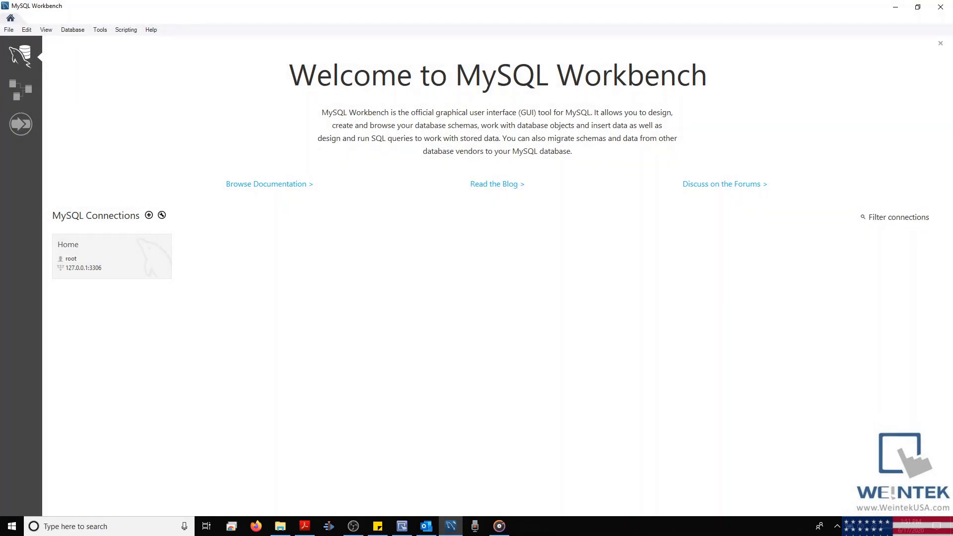
double_click(111, 255)
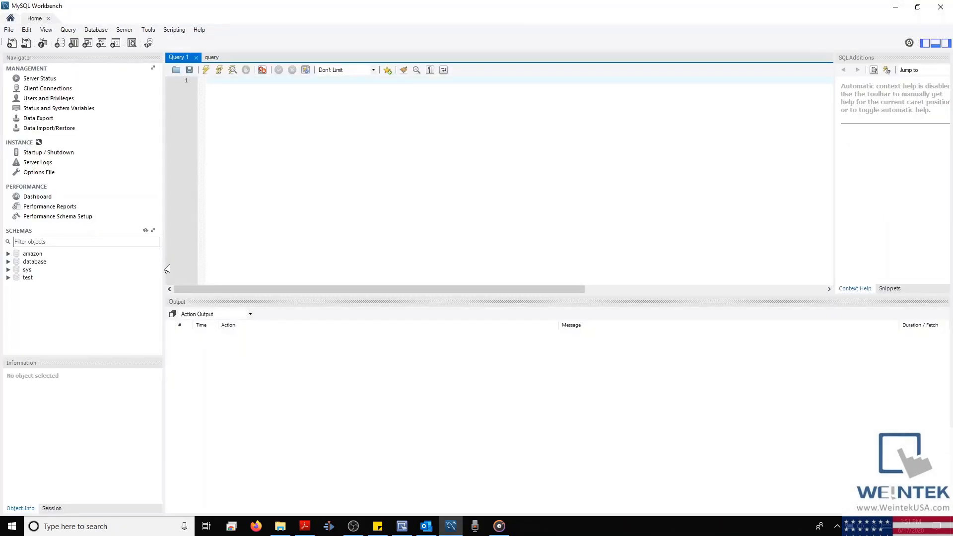
left_click(8, 253)
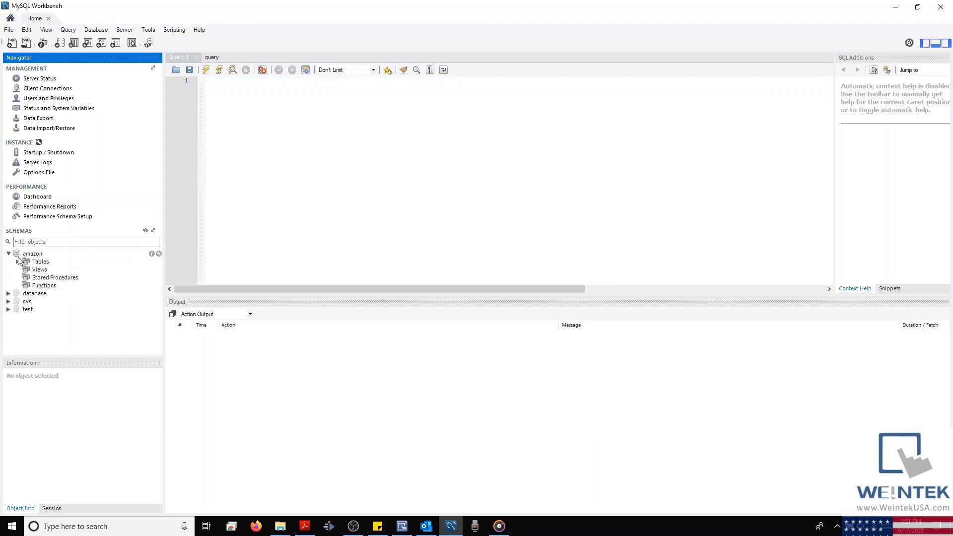
Step: Start a new table named query in the amazon schema
left_click(41, 262)
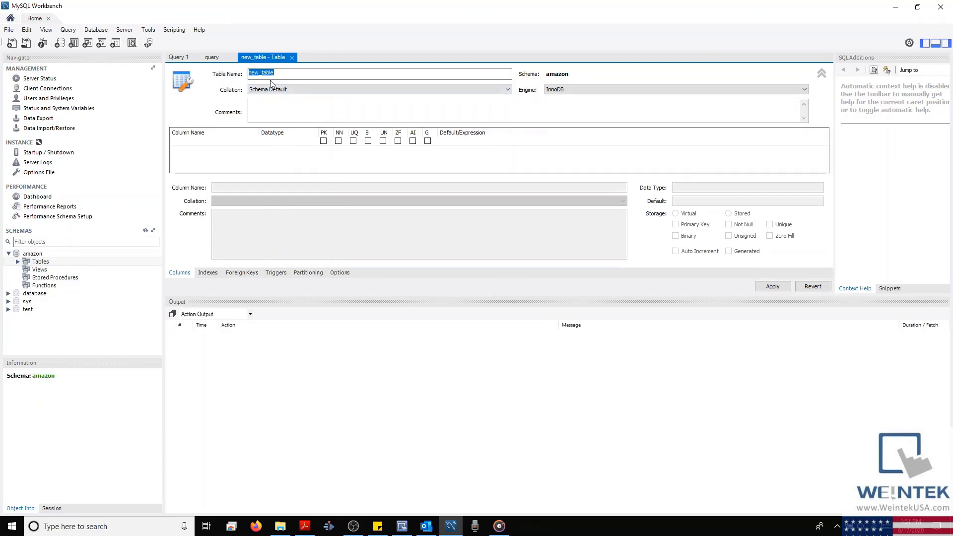
type("query")
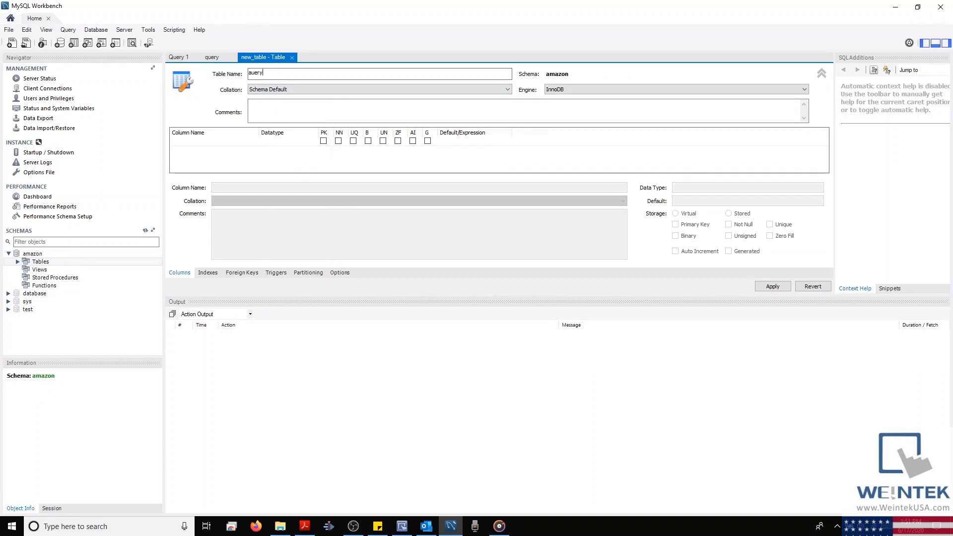
type("q")
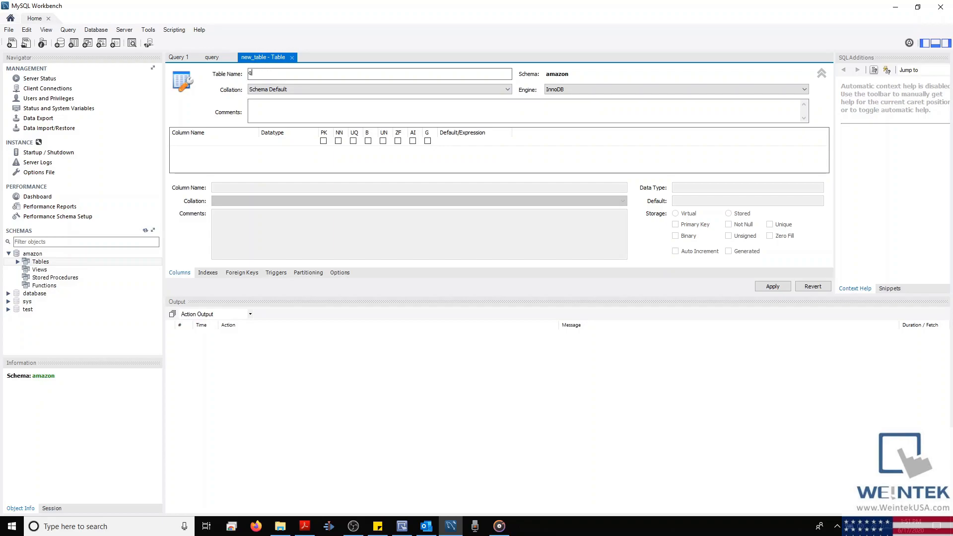
type("uery")
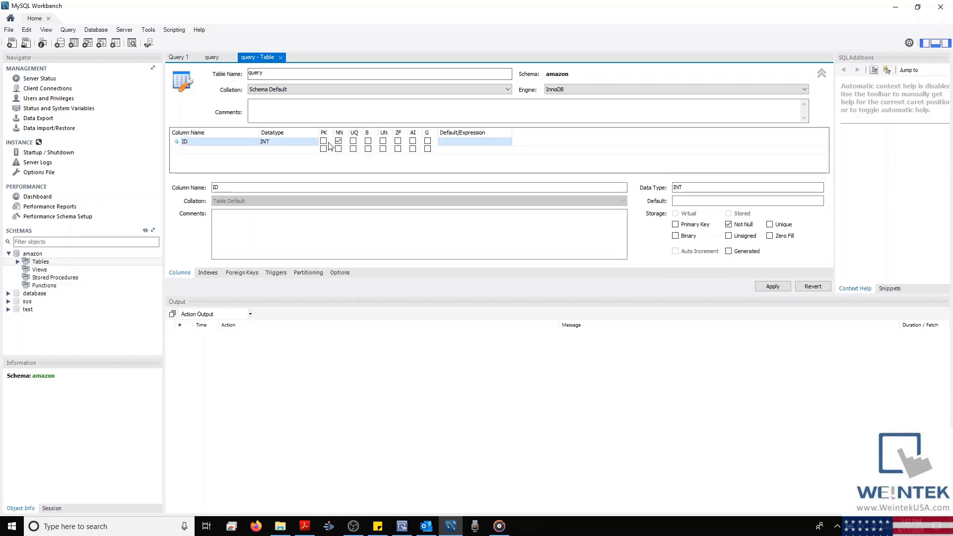
Step: Define columns ID (PK, auto-increment), Product VARCHAR(10) and Count INT not null
left_click(323, 140)
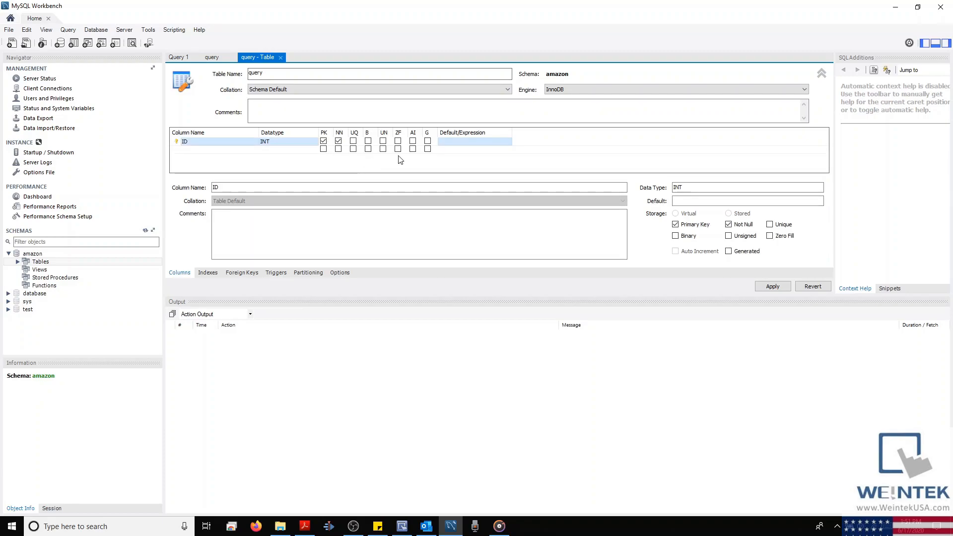
left_click(412, 141)
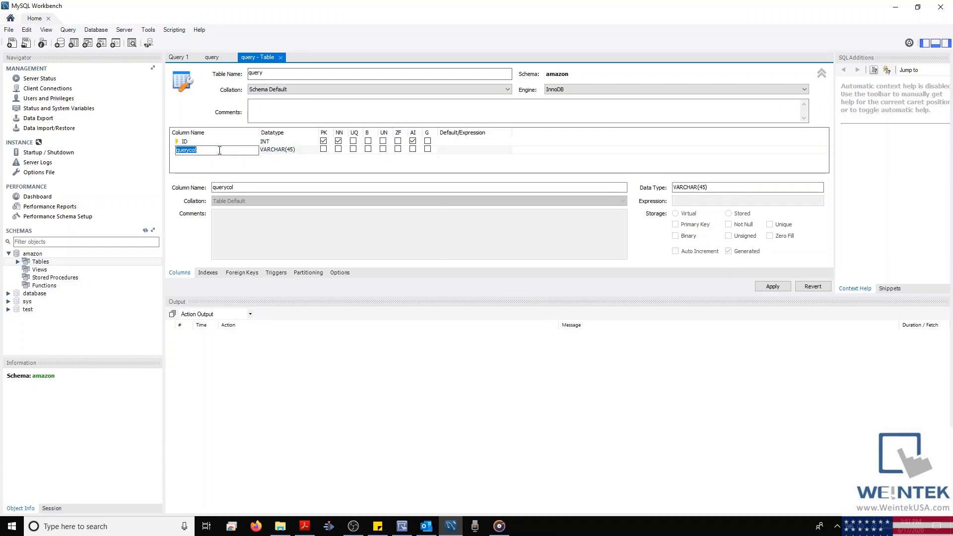
type("Product")
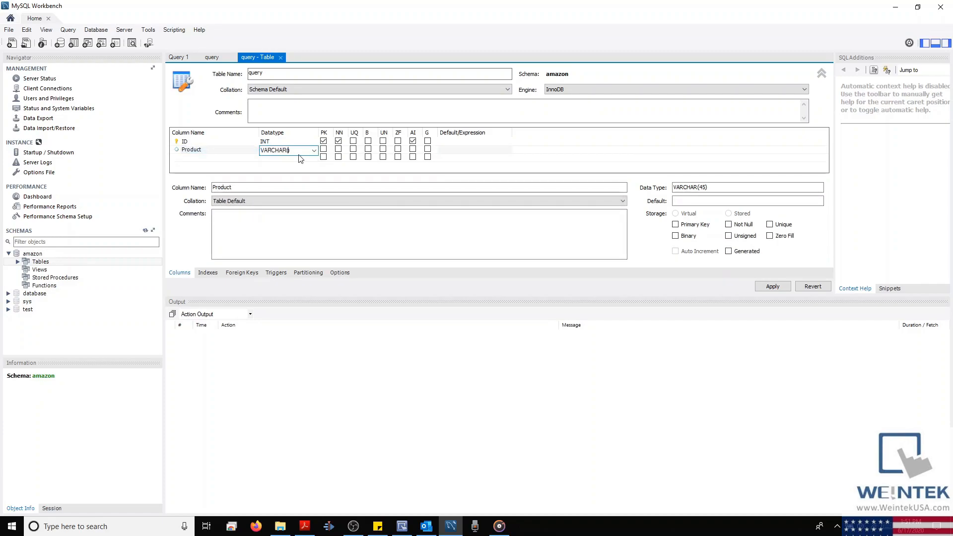
type("10")
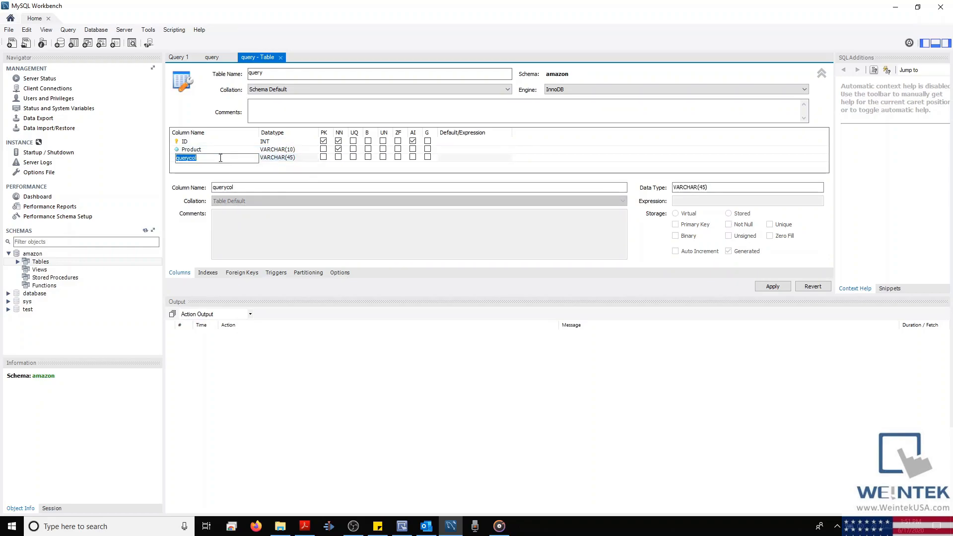
type("Count")
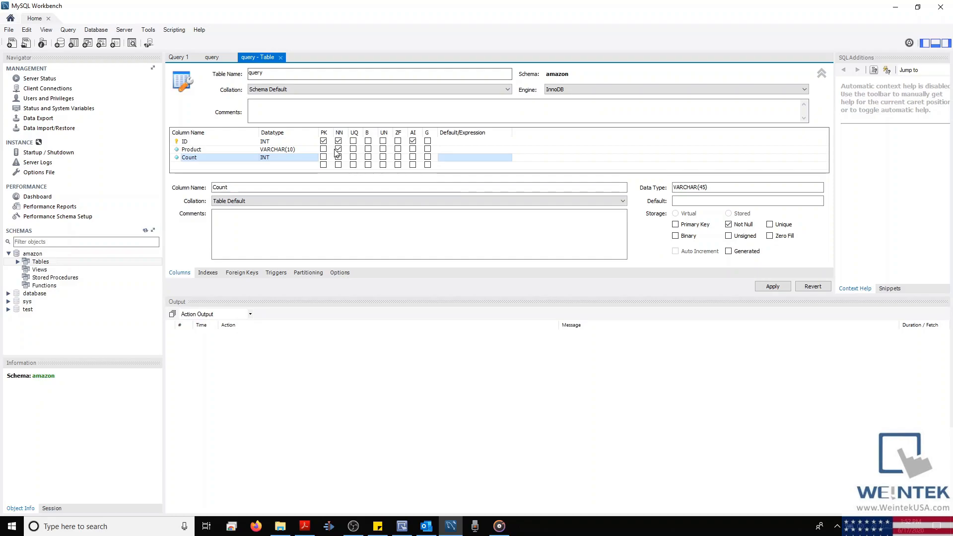
left_click(338, 149)
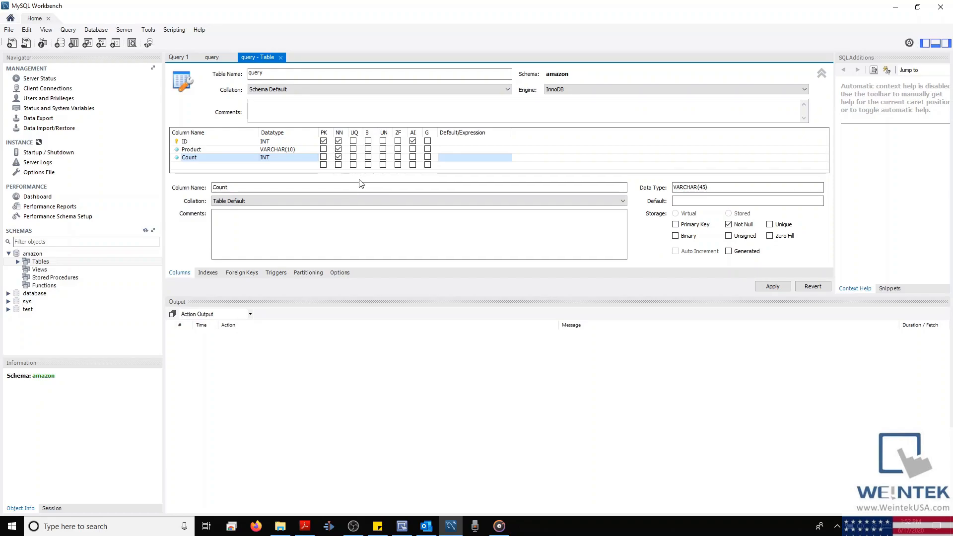
Step: Apply the script to create the query table, then return to EasyBuilder Pro
left_click(18, 262)
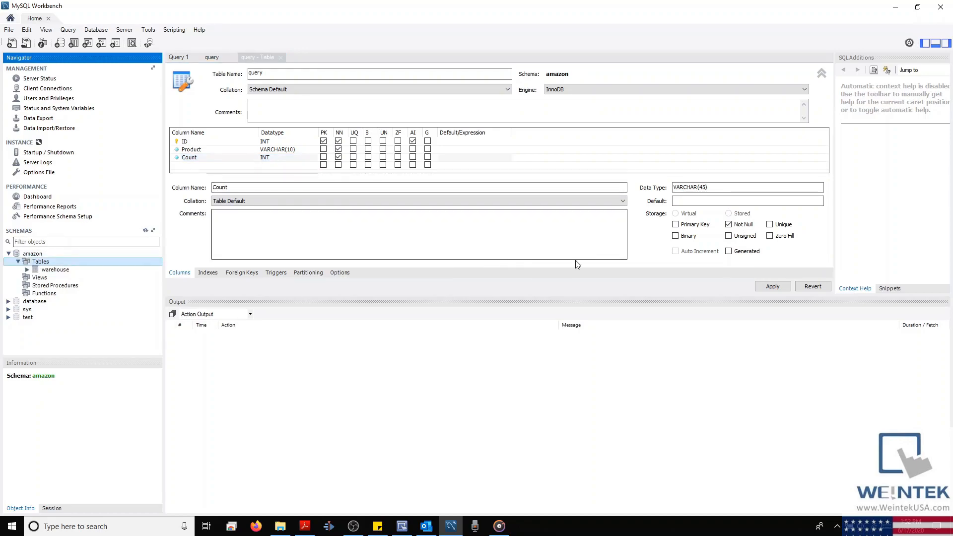
left_click(771, 286)
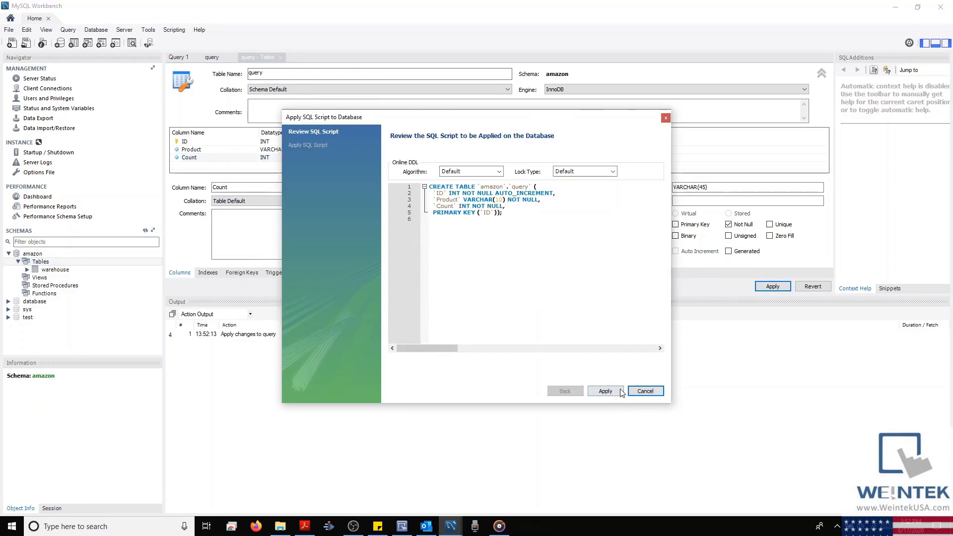
left_click(604, 391)
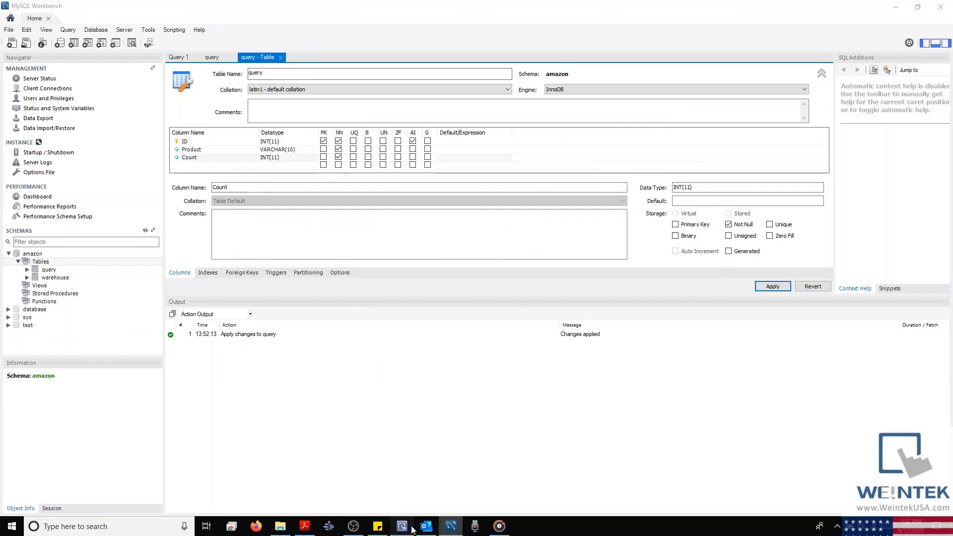
left_click(401, 526)
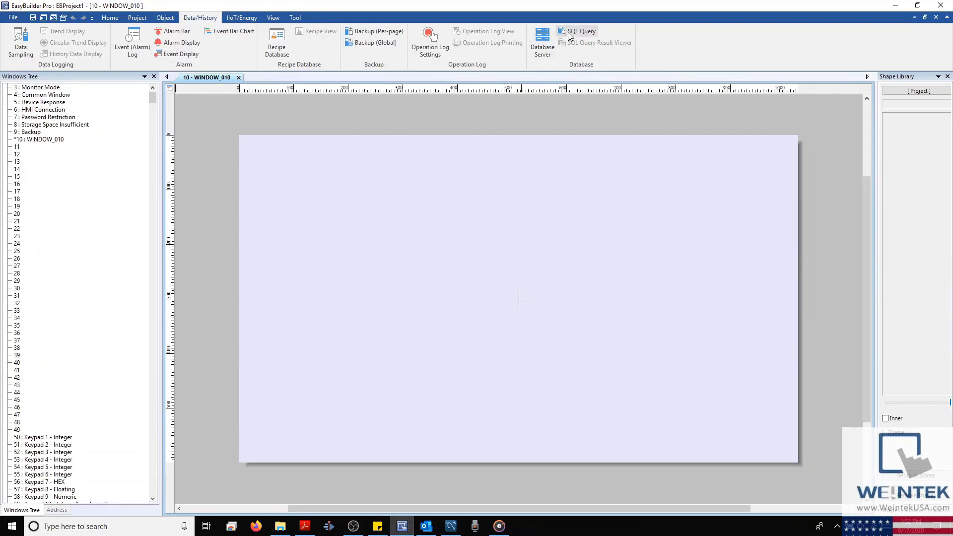
Step: Create a new SQL query described 'My Query' on remote database 127.0.0.1
left_click(580, 31)
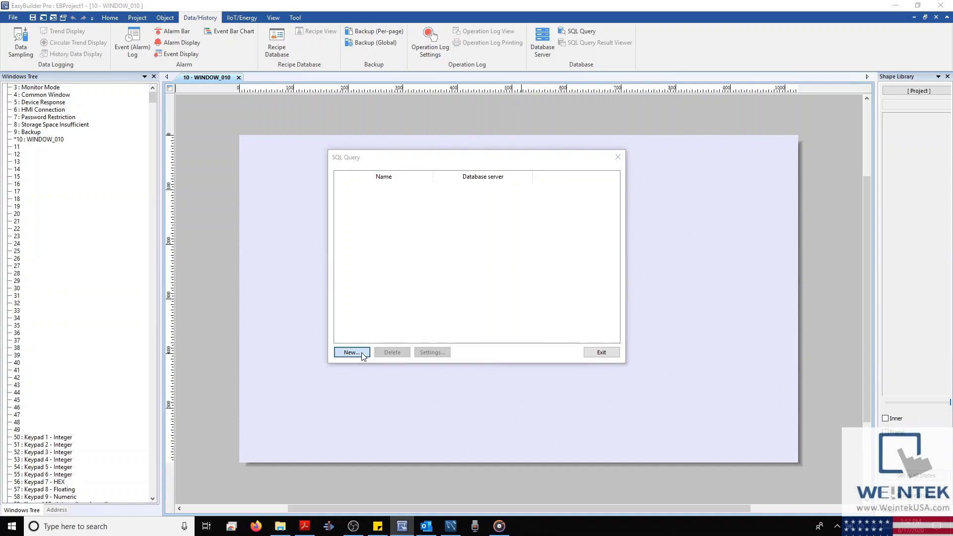
left_click(351, 352)
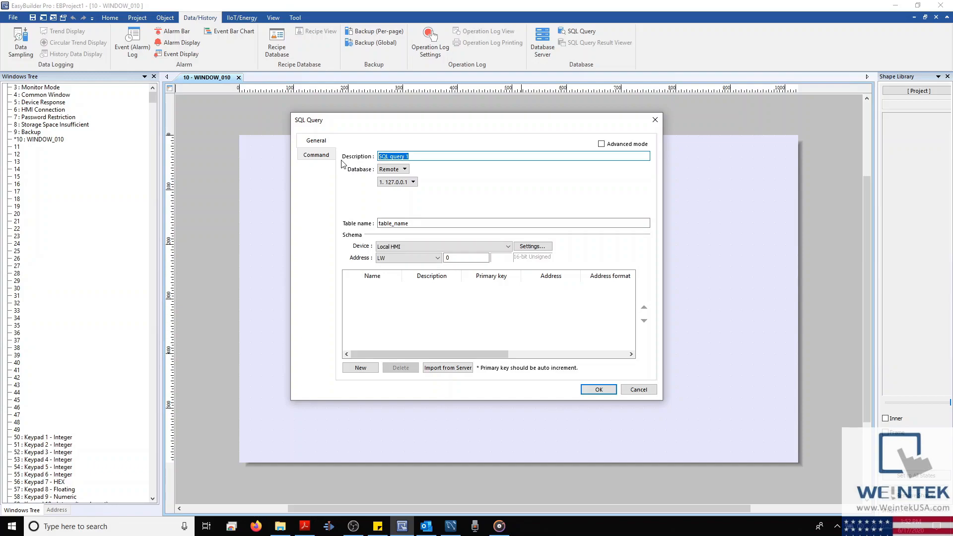
type("My Qu")
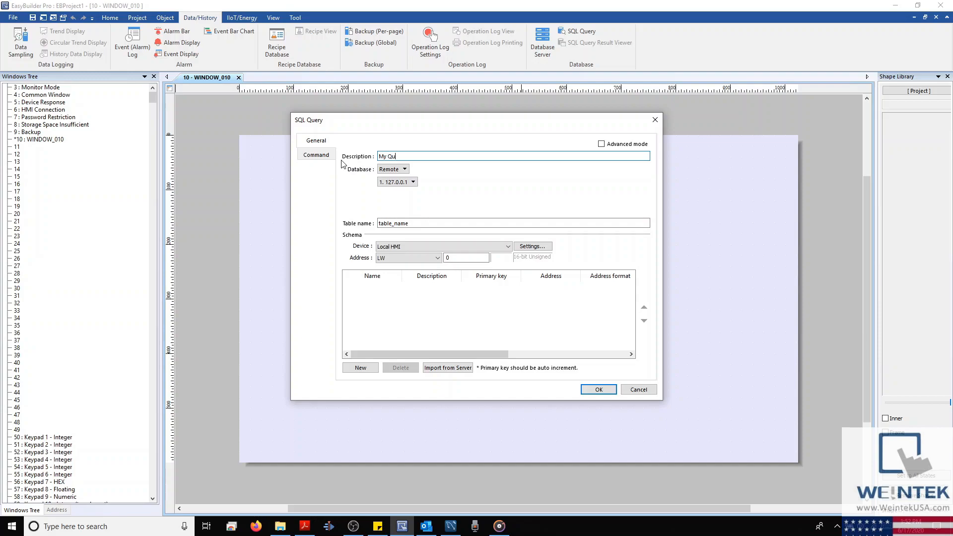
type("ery")
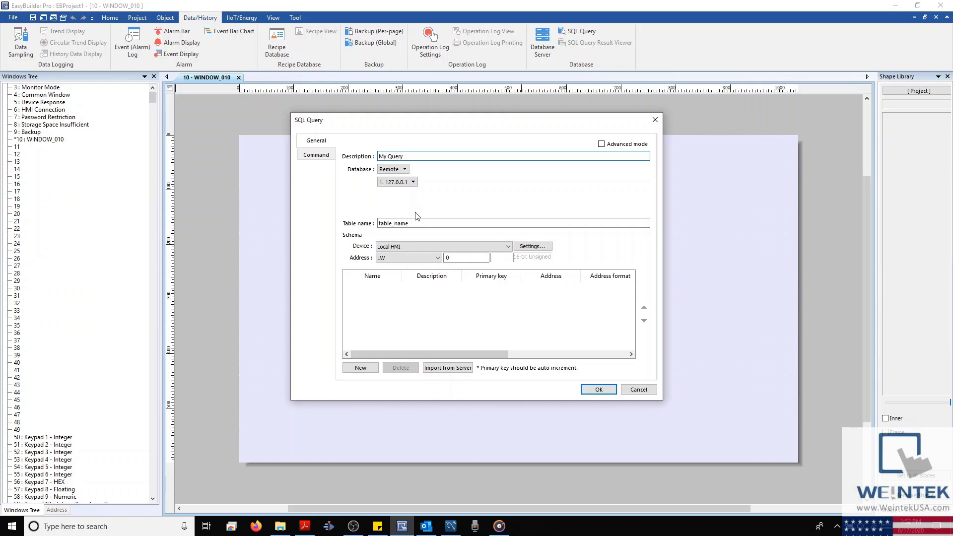
left_click(413, 181)
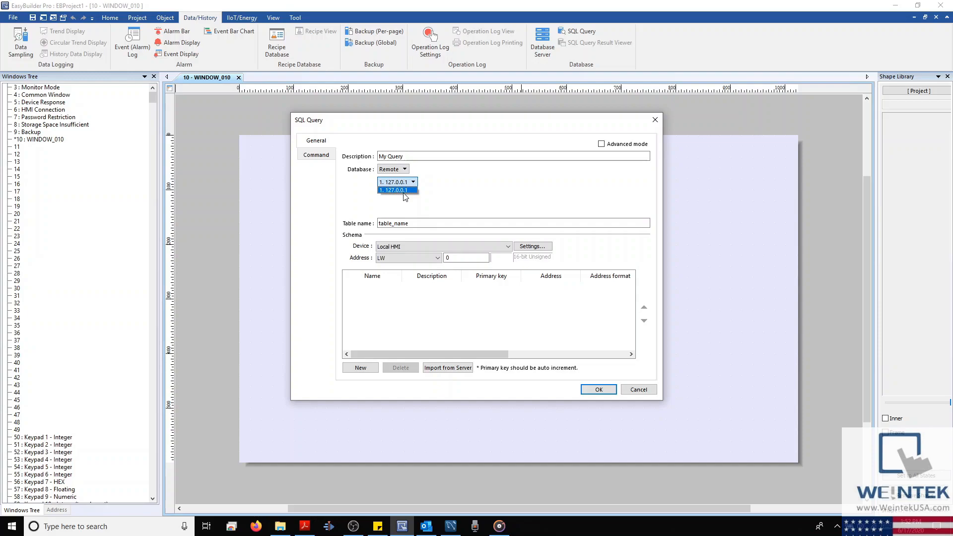
left_click(395, 189)
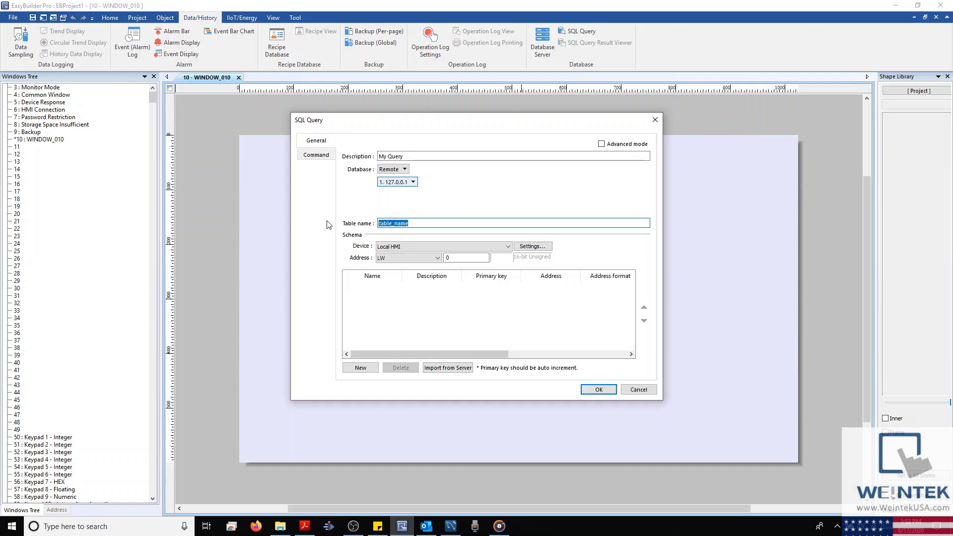
Step: Set the table name to 'query' and import its ID, Product and Count fields
type("query")
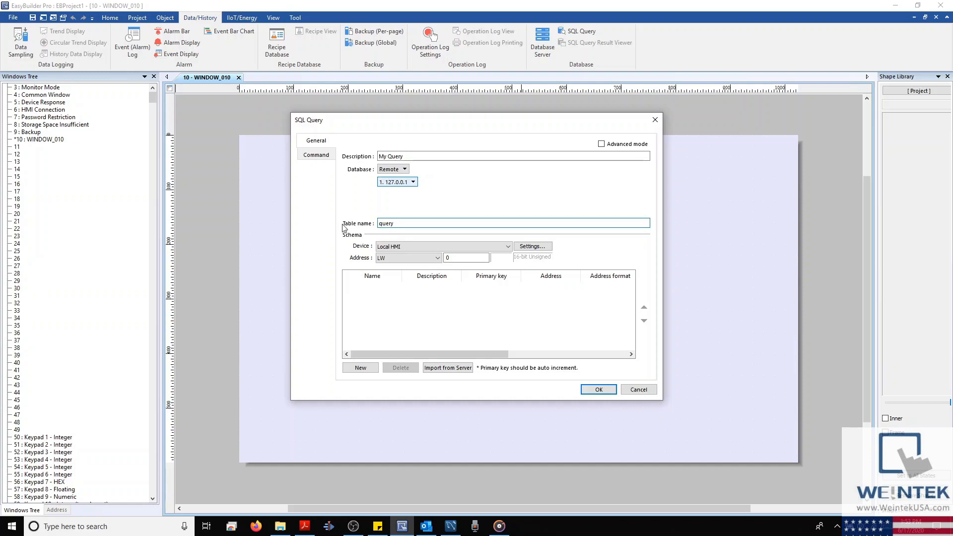
left_click(512, 222)
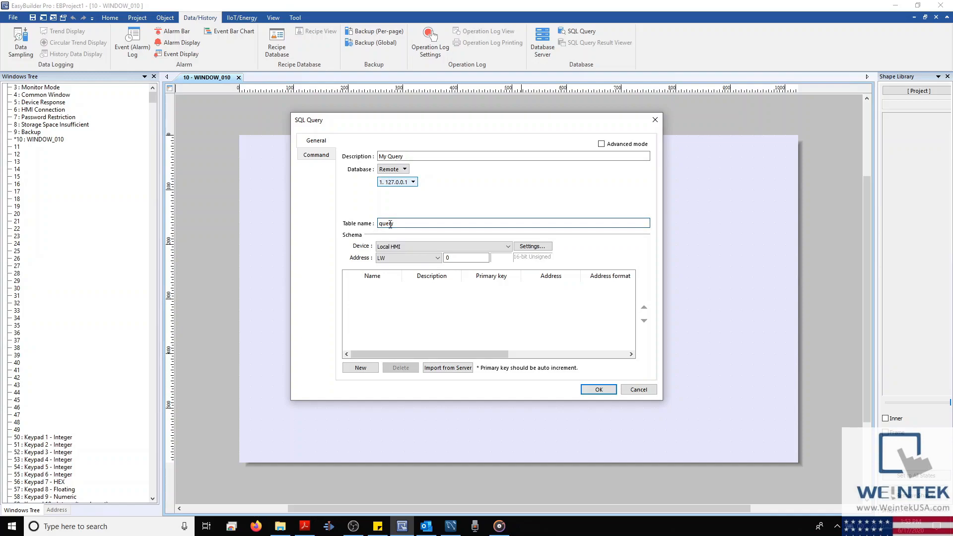
double_click(386, 223)
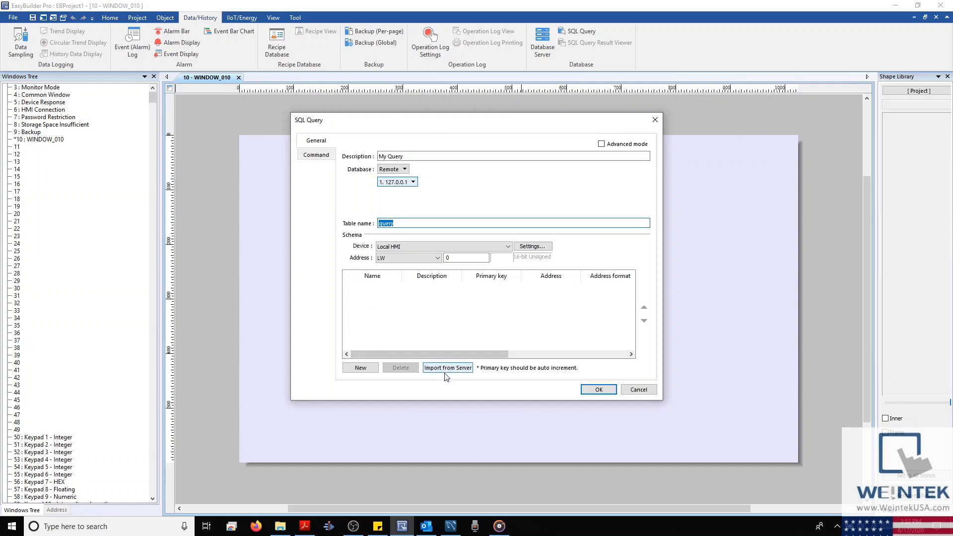
left_click(447, 367)
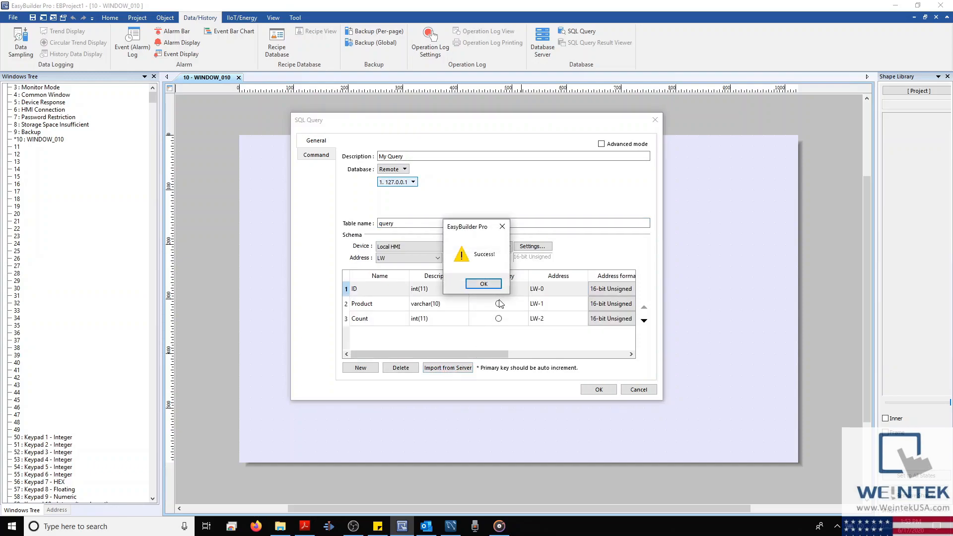
Step: Store Product as a String and map the fields starting at LW-2
left_click(482, 284)
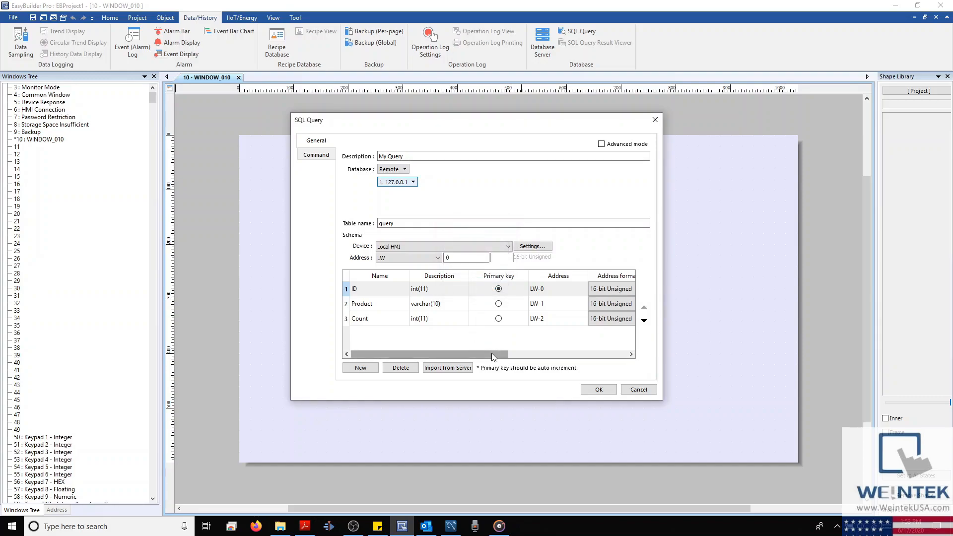
double_click(438, 304)
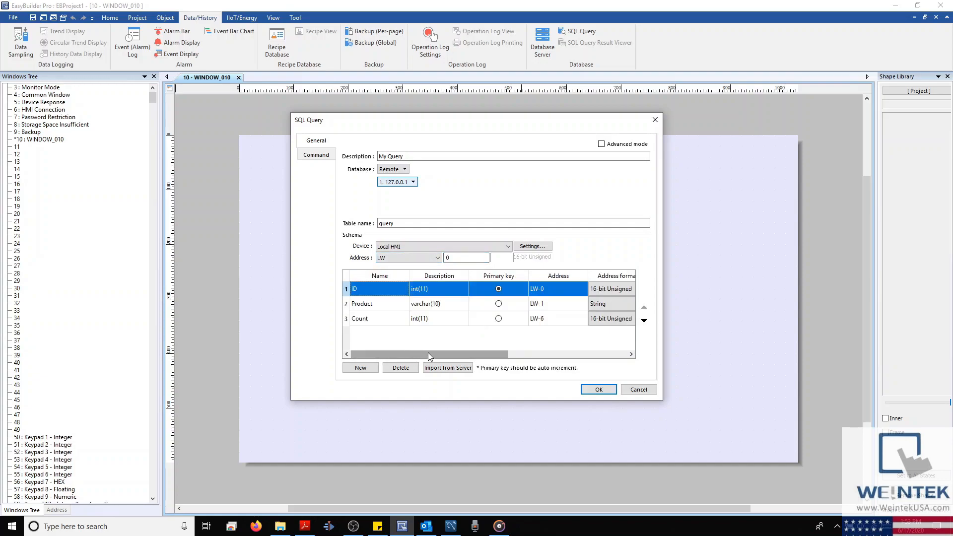
left_click_drag(428, 354, 529, 354)
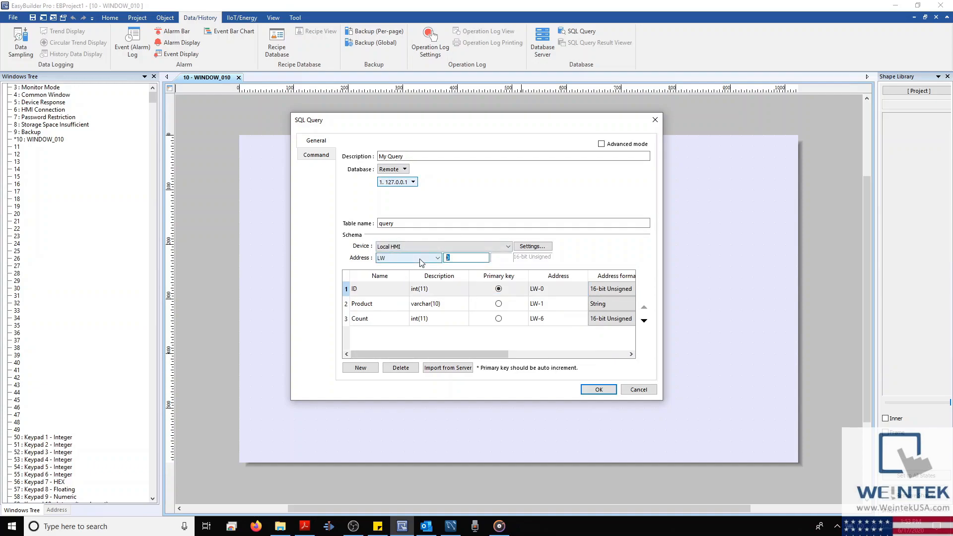
type("2")
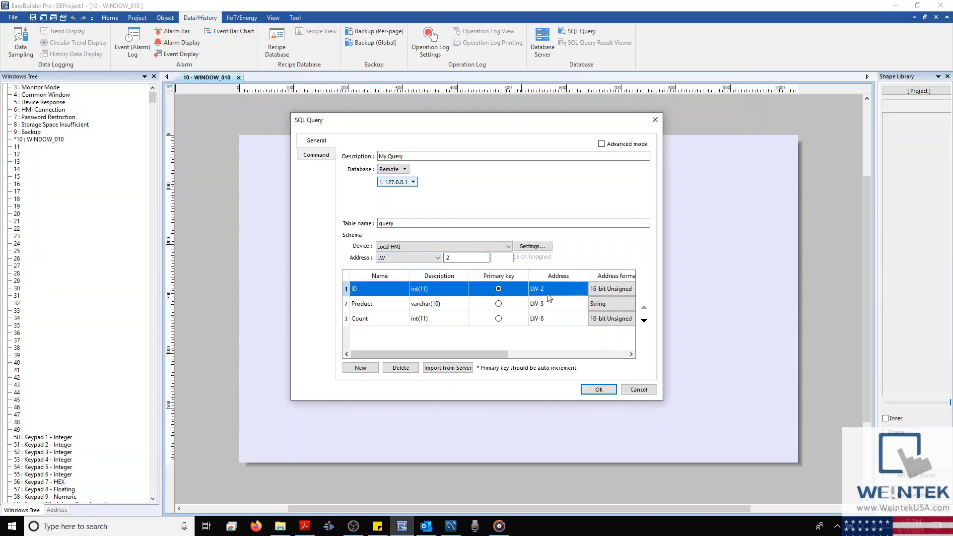
mouse_move(548, 298)
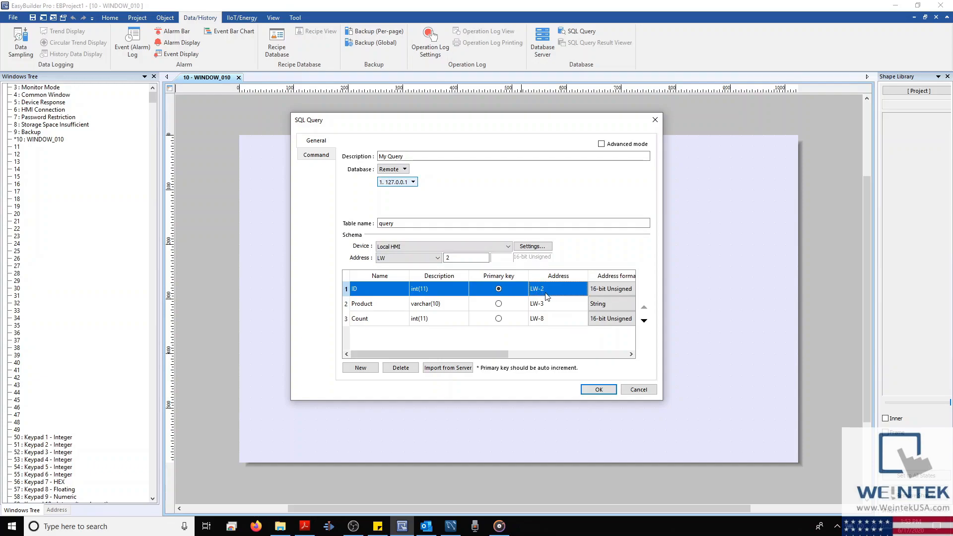
left_click(315, 154)
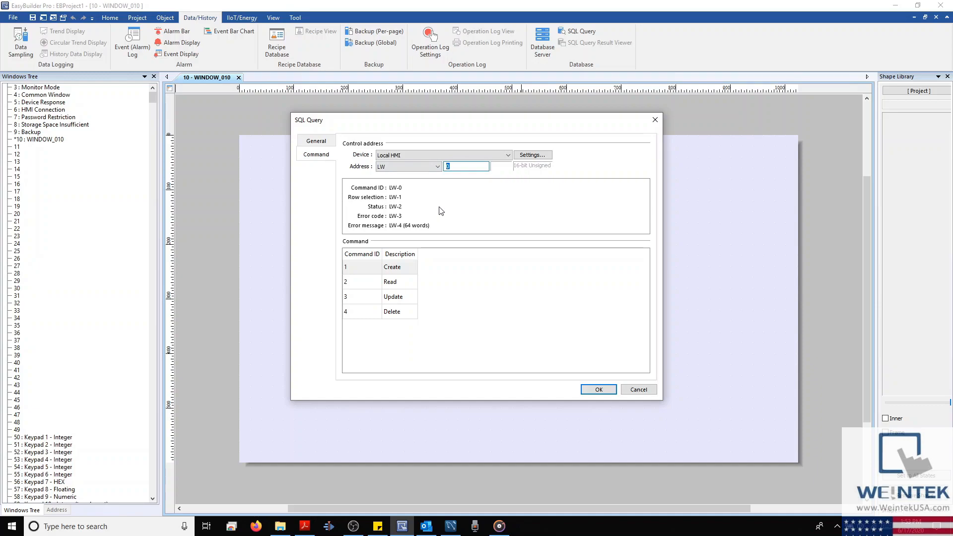
Step: Move the command control block to LW-9 (LW-9 to LW-13) and confirm
type("9")
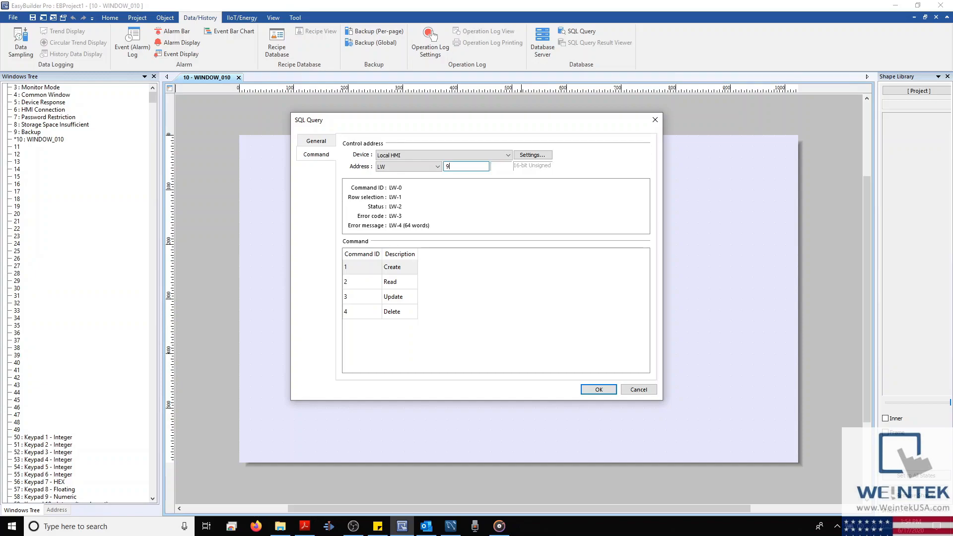
left_click(389, 281)
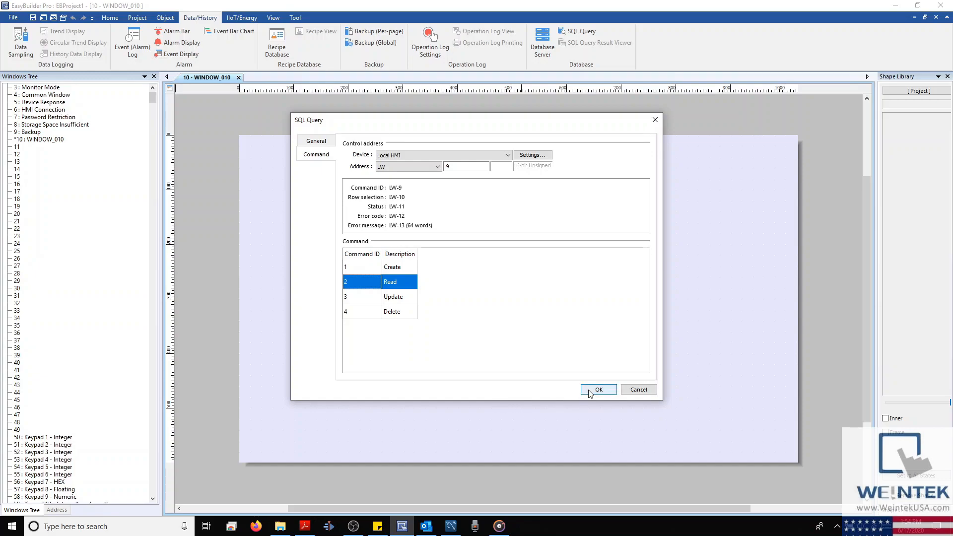
left_click(598, 390)
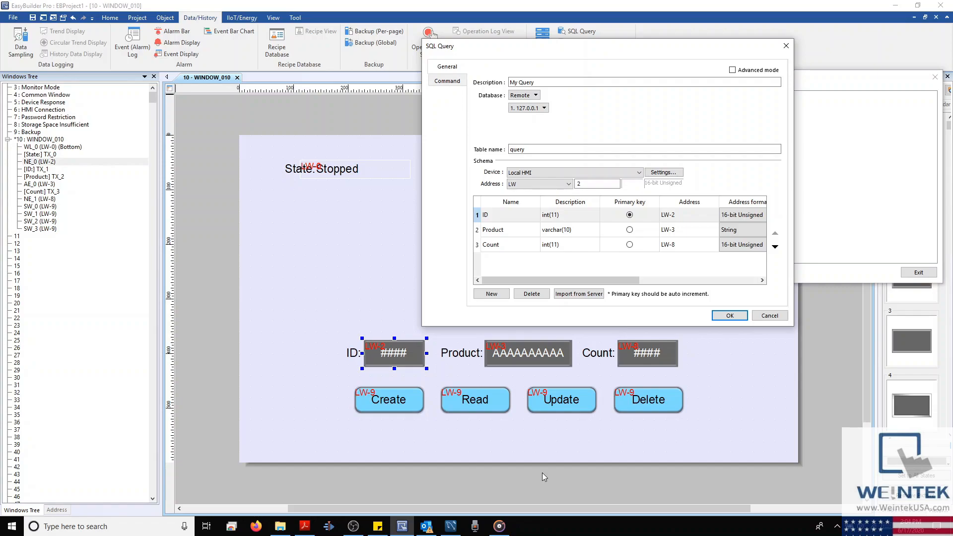
mouse_move(659, 398)
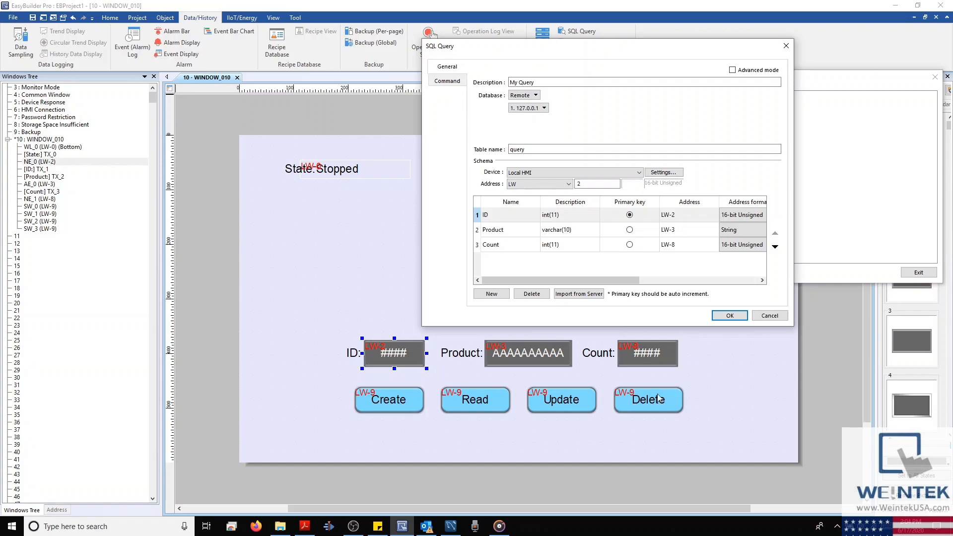
Step: Confirm My Query's settings and exit the SQL Query list
left_click(728, 315)
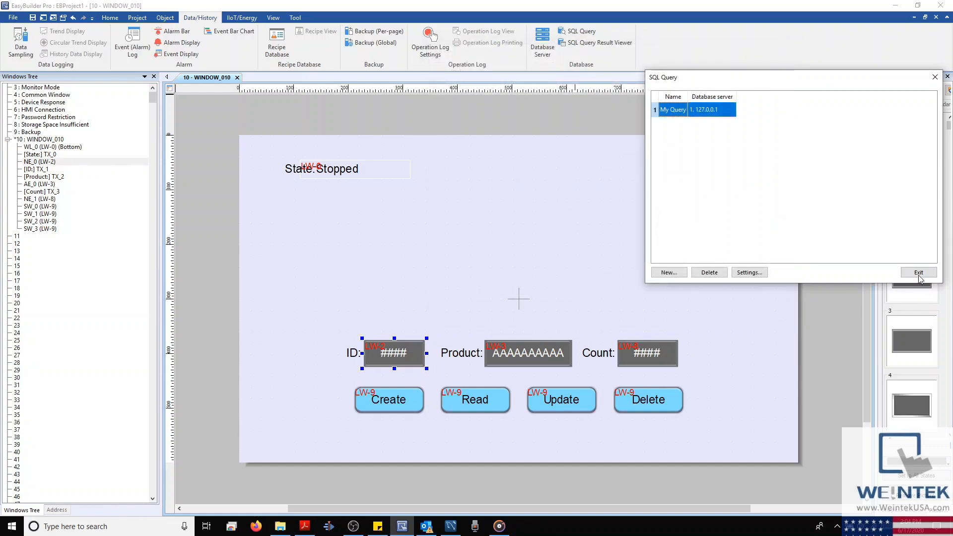
left_click(918, 271)
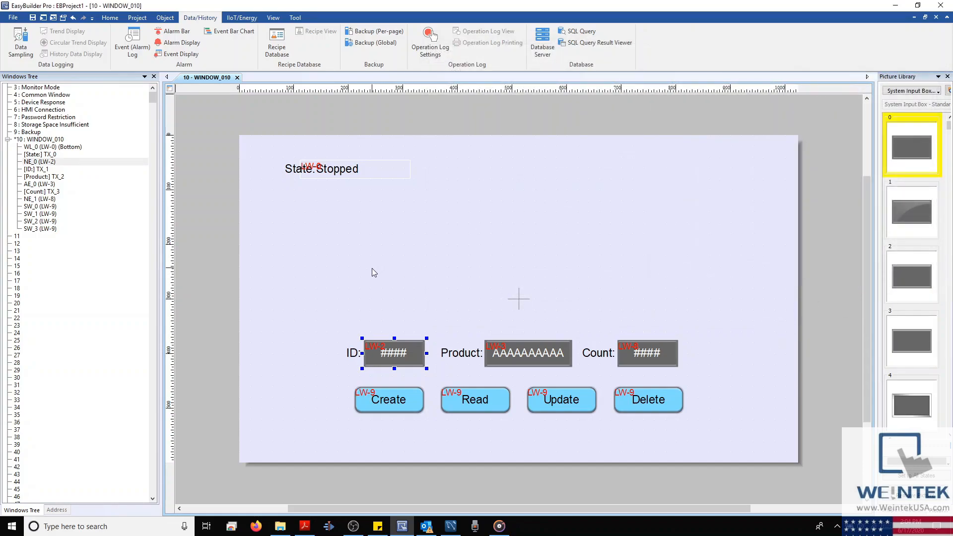
mouse_move(316, 125)
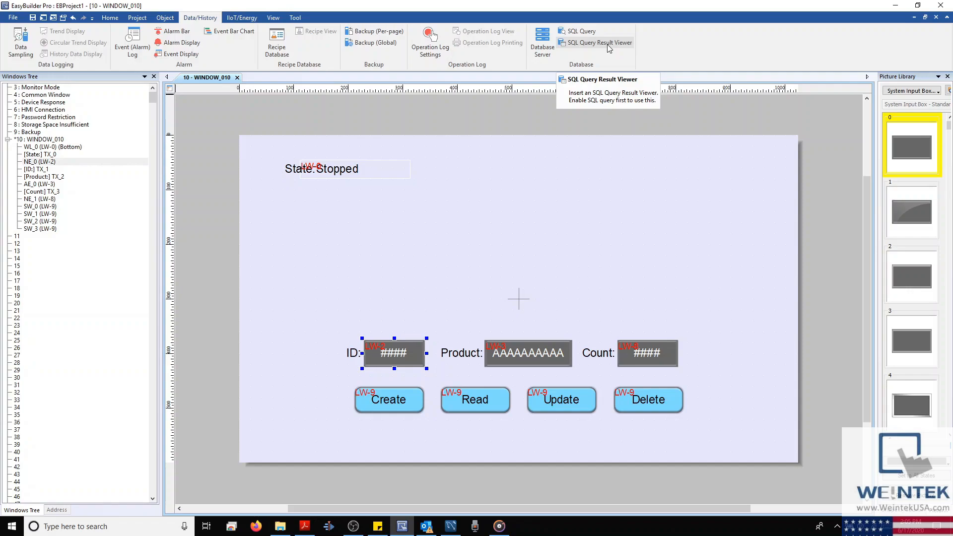
mouse_move(606, 50)
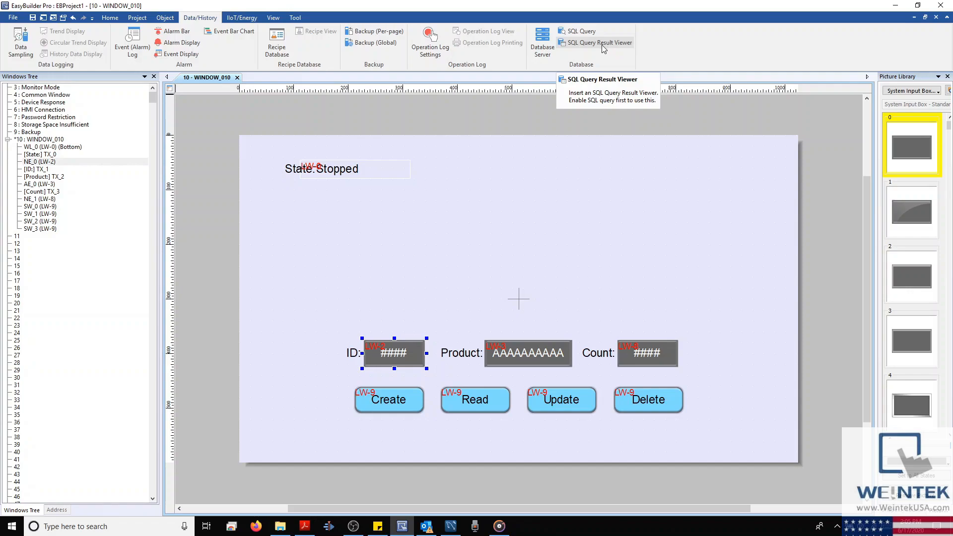
mouse_move(600, 43)
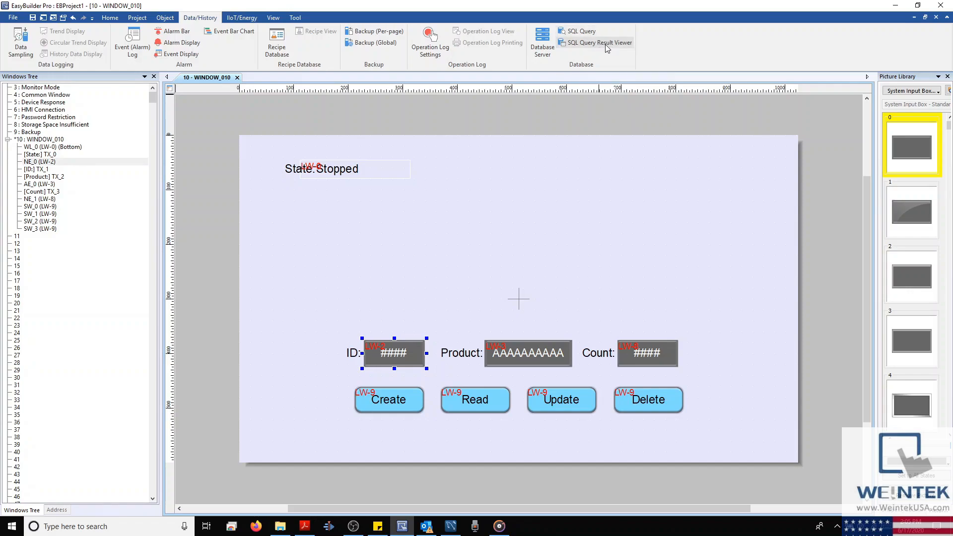
Step: Place a SQL Query Result Viewer for My Query above the fields, then run the project
left_click(601, 43)
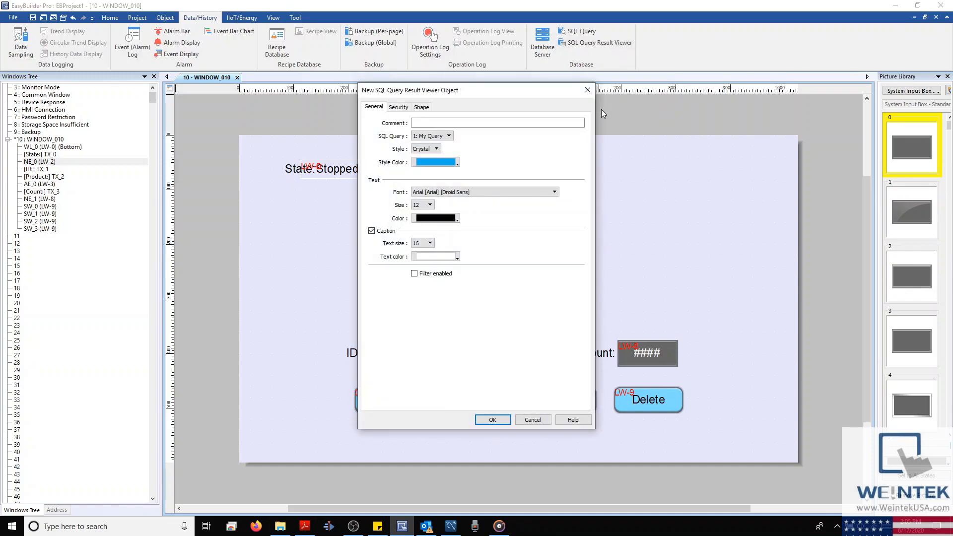
mouse_move(471, 348)
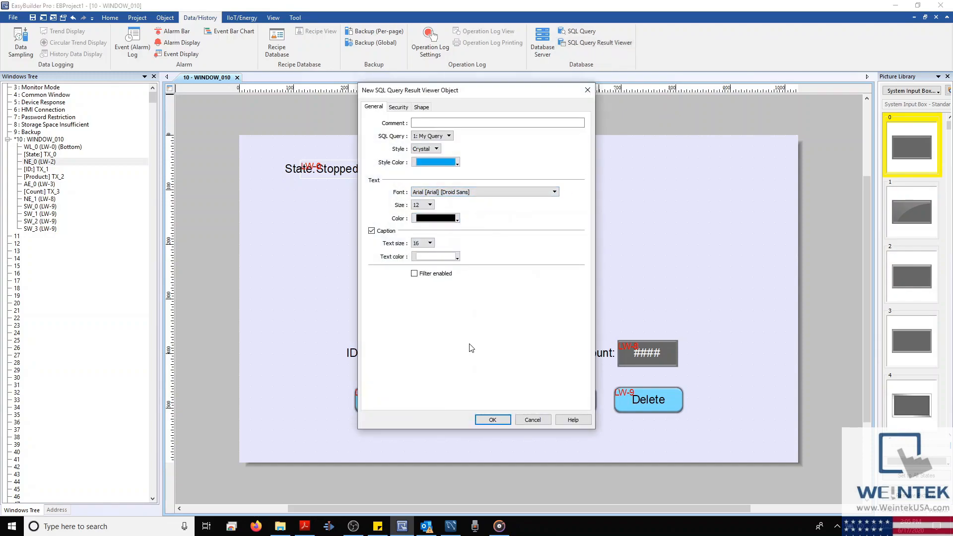
left_click(531, 419)
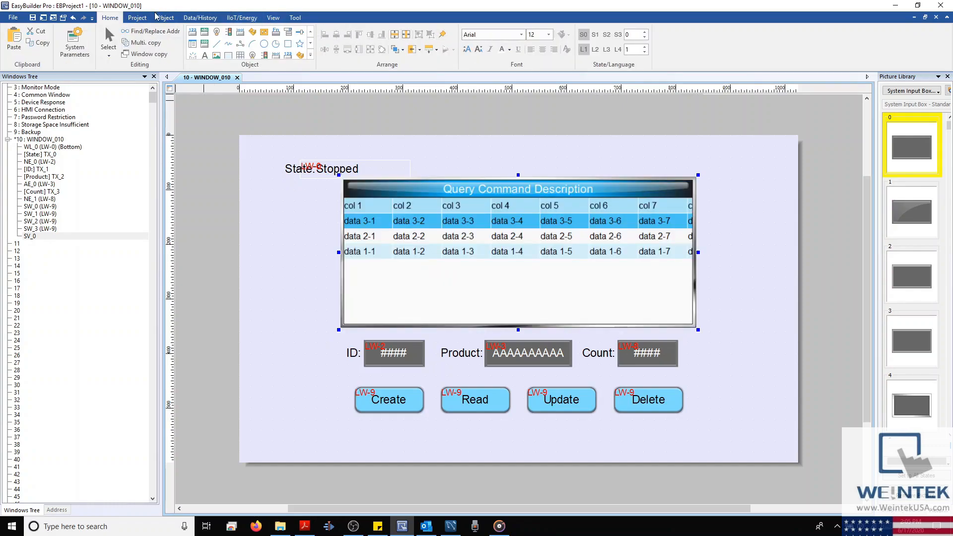
left_click(200, 17)
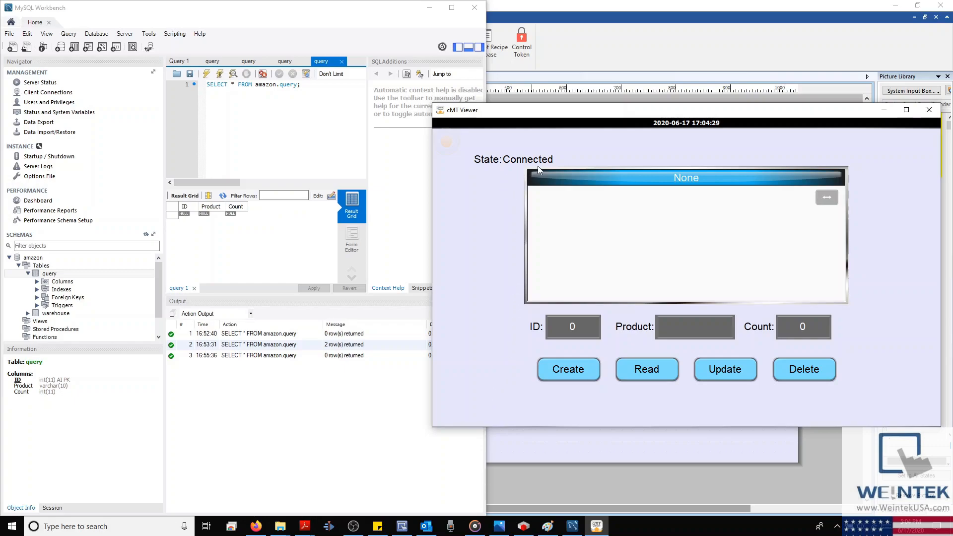
mouse_move(528, 170)
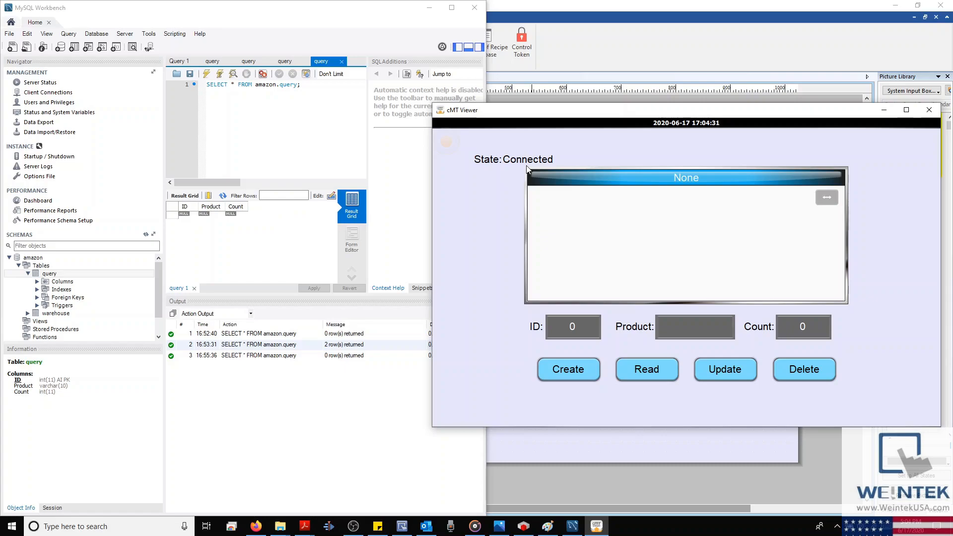
Step: Read the current table records and add the product 'Test' with count 5
left_click(646, 369)
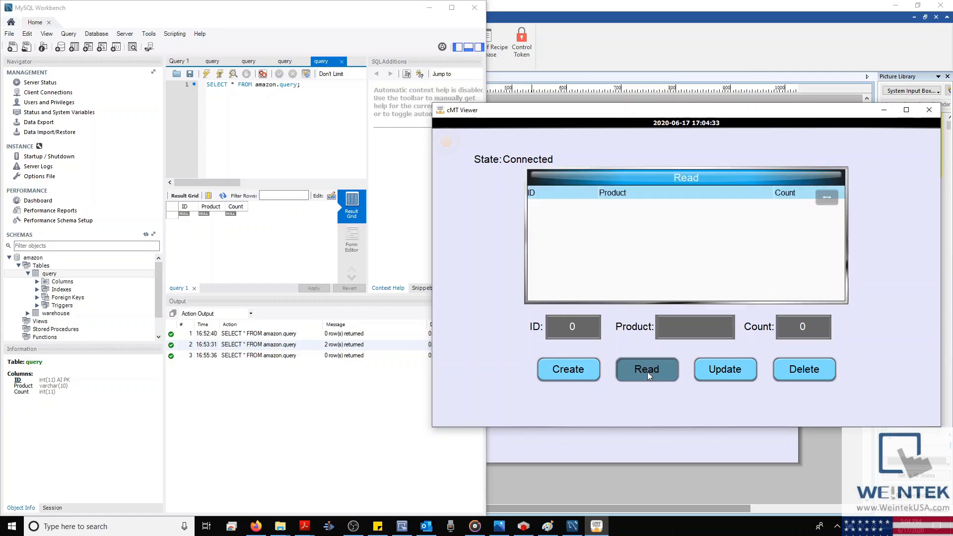
left_click(646, 368)
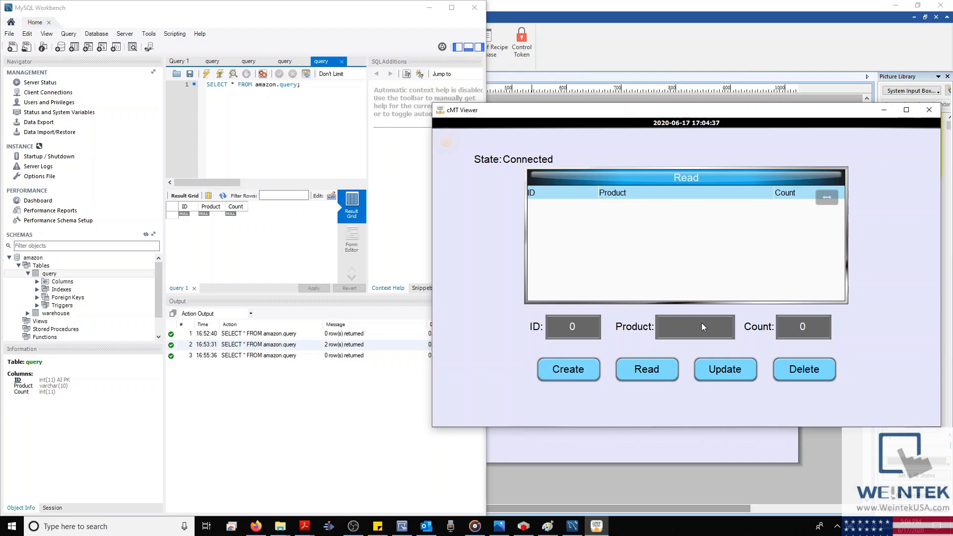
type("Test")
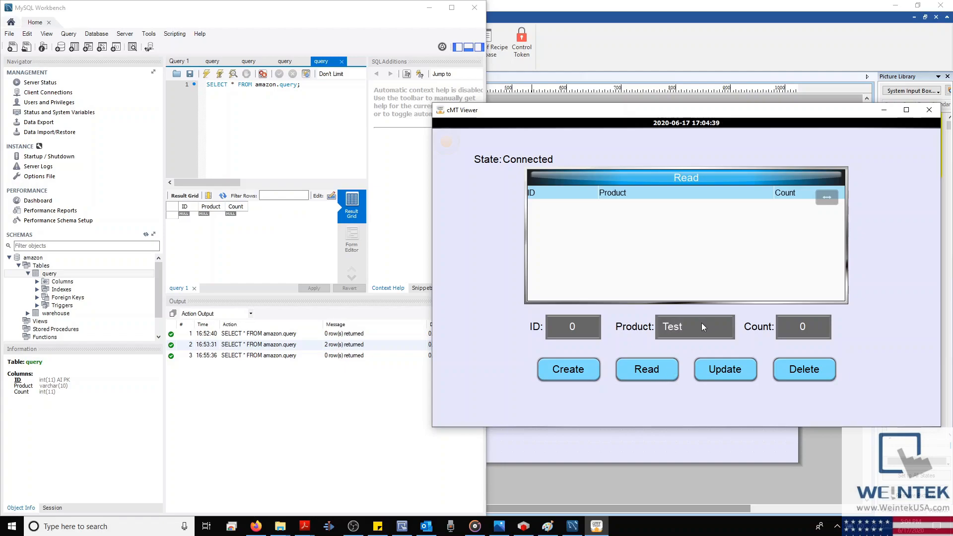
left_click(646, 369)
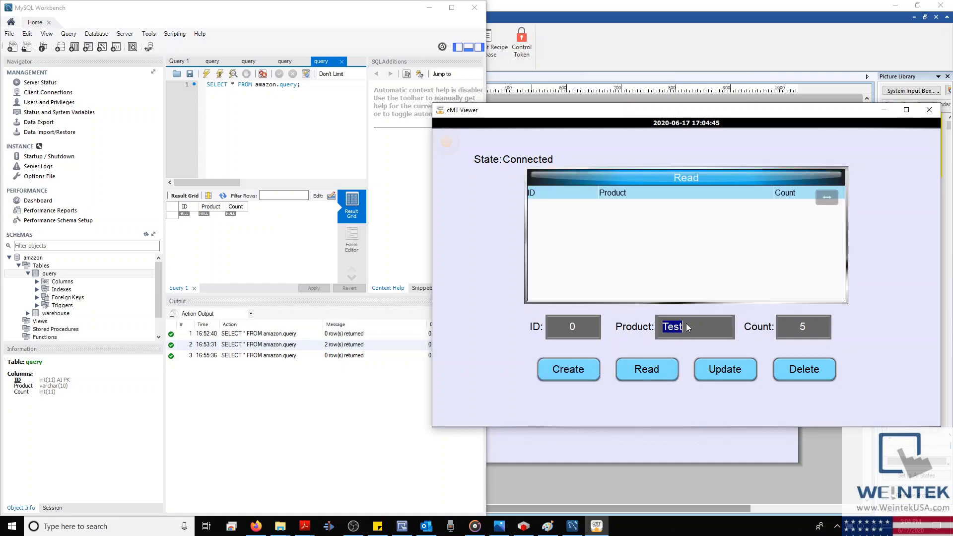
Step: Add the products 'Hello' and 'Weintek', each with count 5
type("Hello")
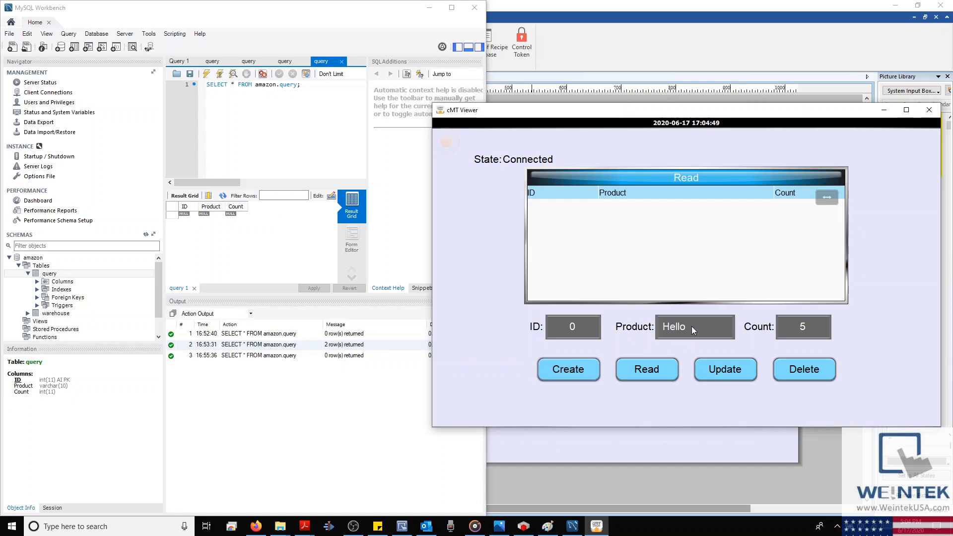
type("W")
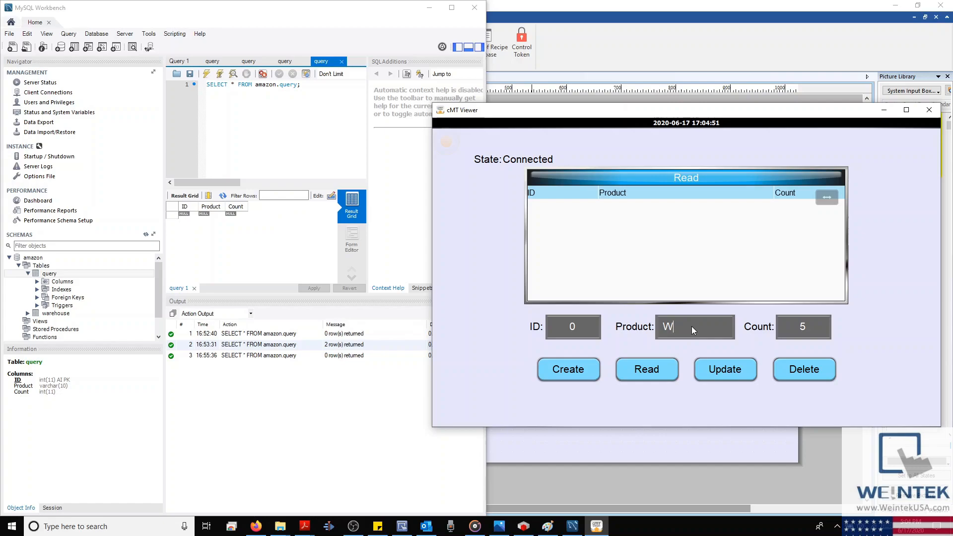
type("eintek")
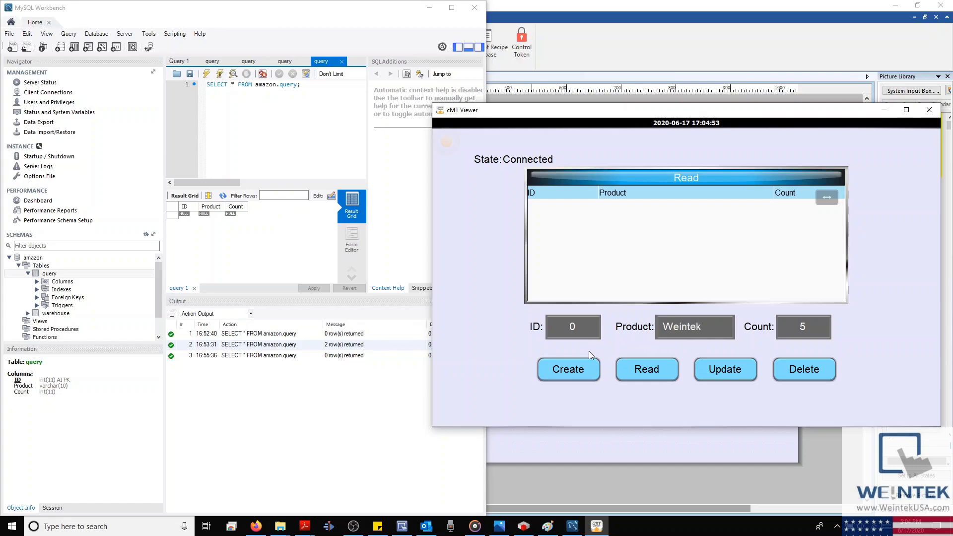
left_click(646, 368)
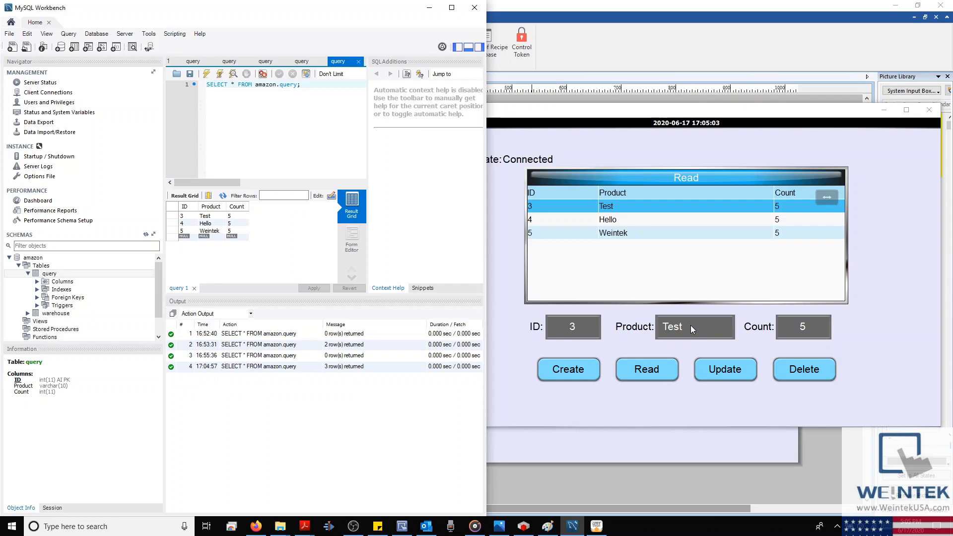
mouse_move(270, 463)
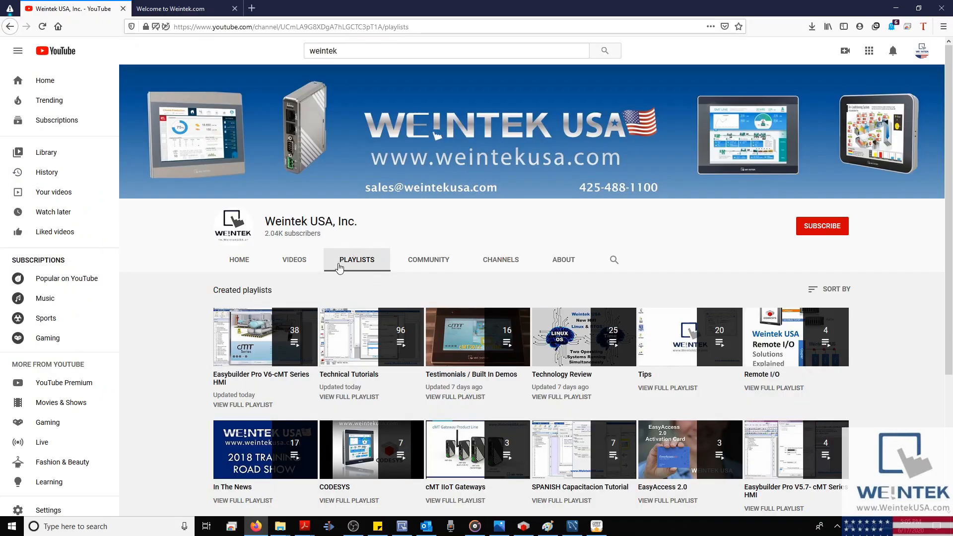
mouse_move(355, 259)
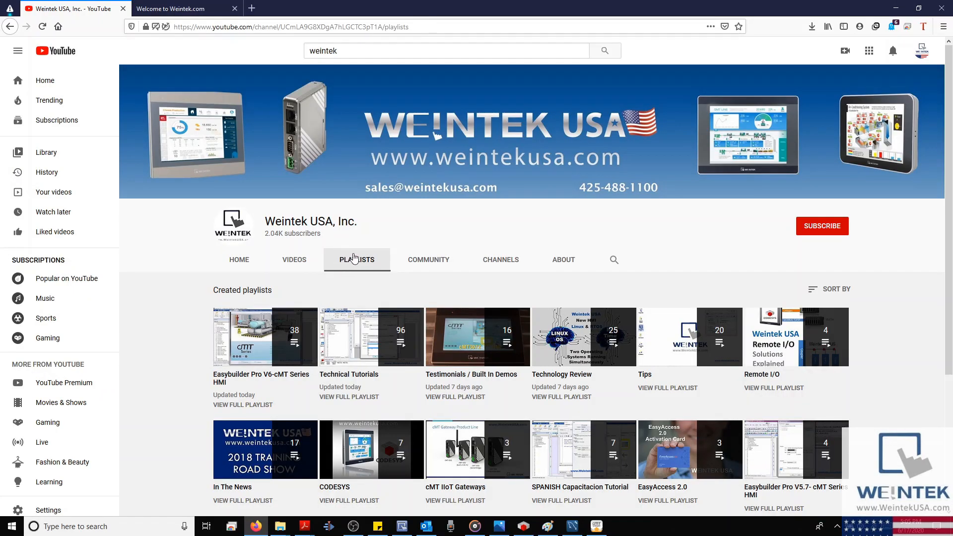
Step: Switch to the Welcome to Weintek.com tab and scroll down its Download page
left_click(179, 9)
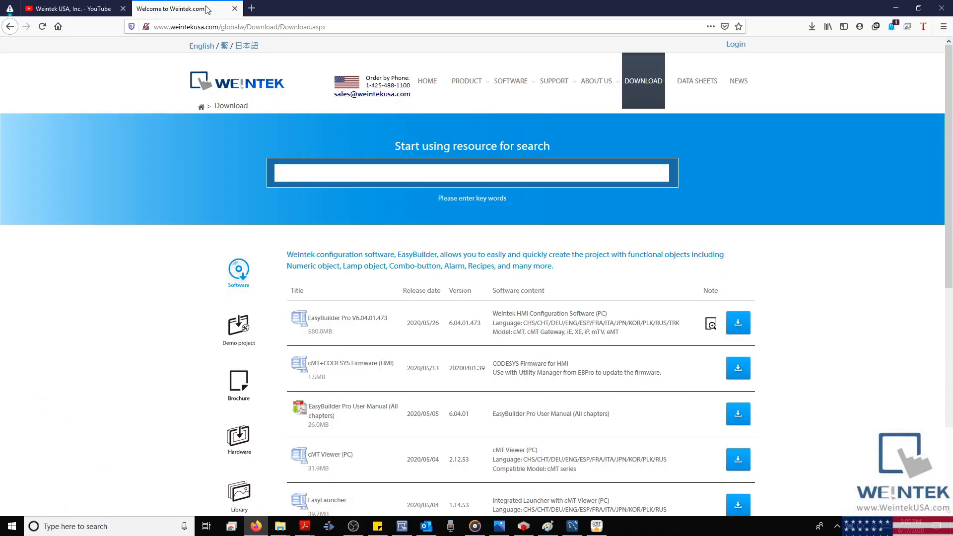
scroll("down", 3)
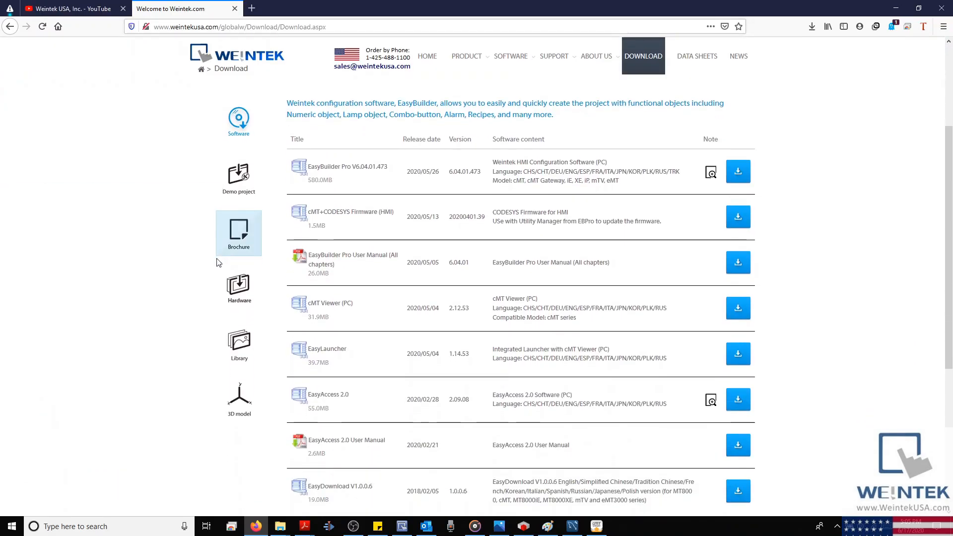